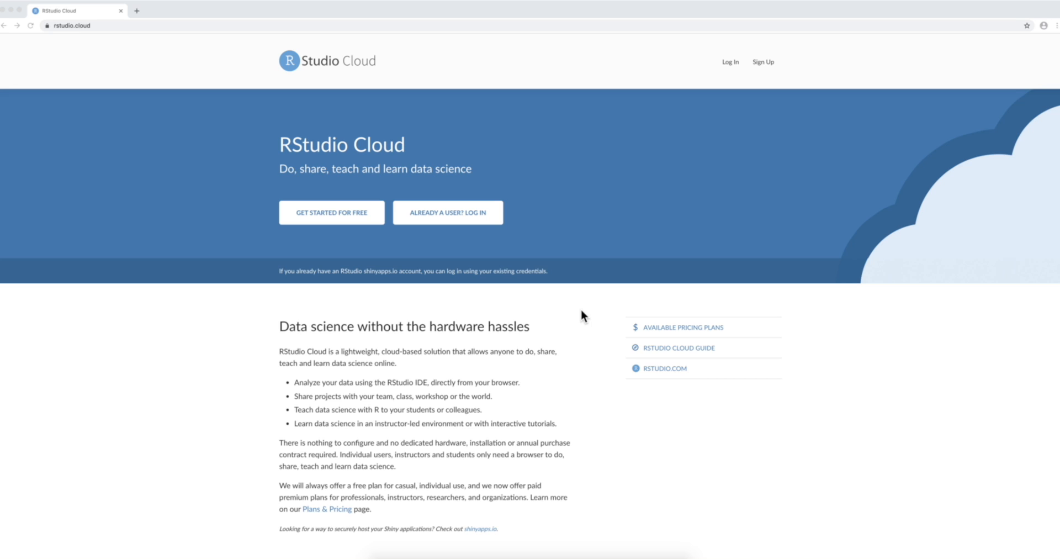
mouse_move(582, 316)
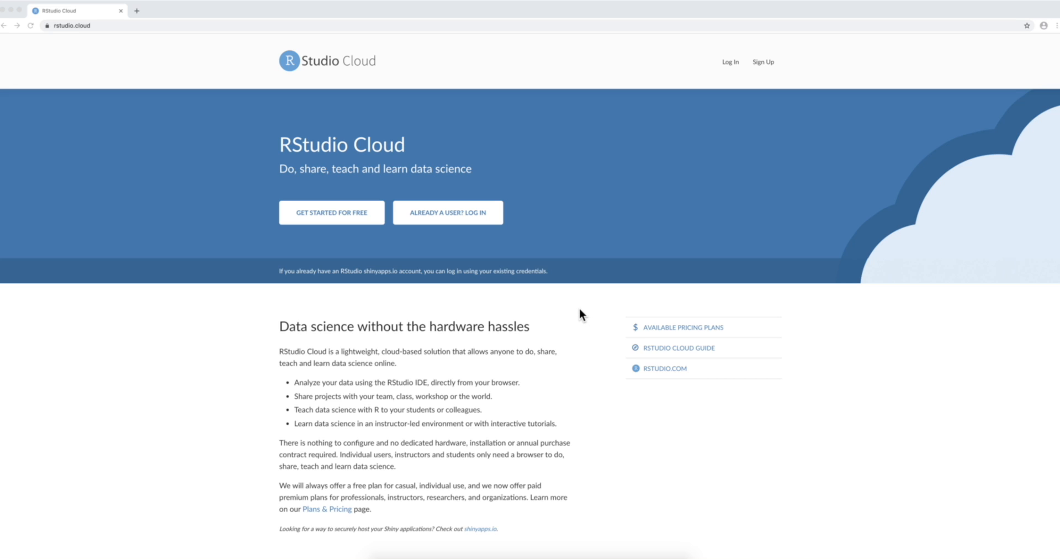
mouse_move(363, 248)
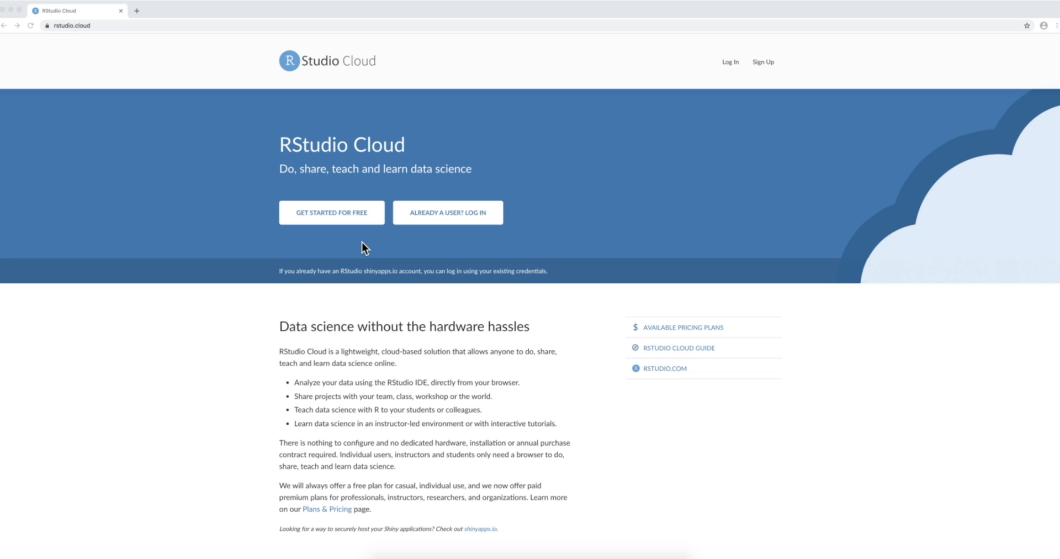
Go to the login page via 'Already a user? Log in' on rstudio.cloud.
left_click(447, 212)
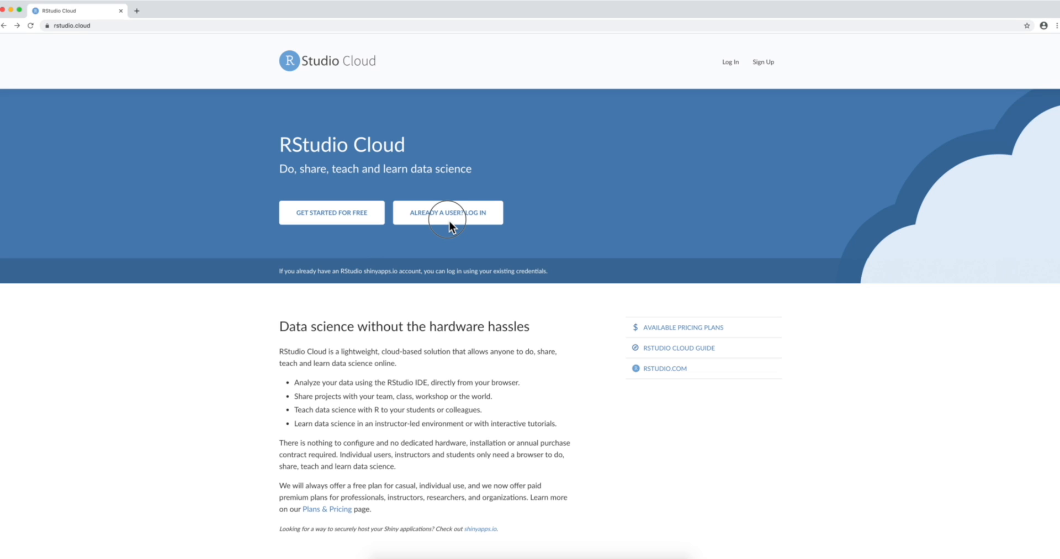
left_click(447, 212)
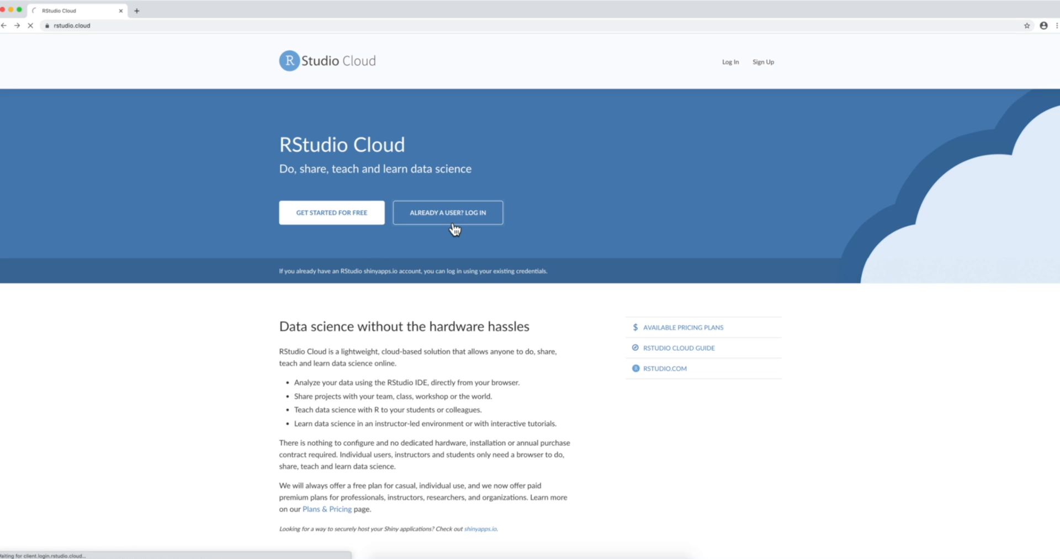
left_click(448, 212)
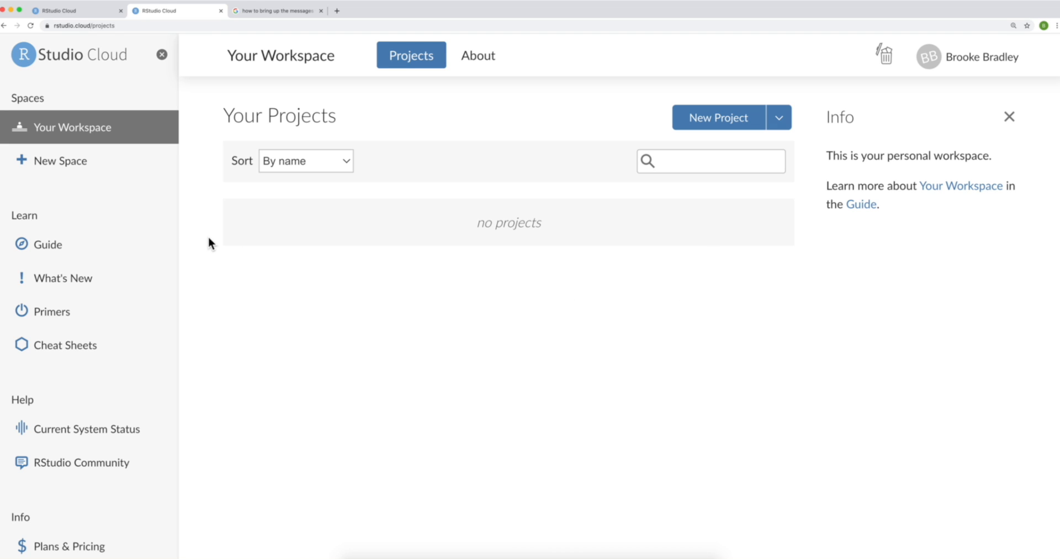
mouse_move(155, 244)
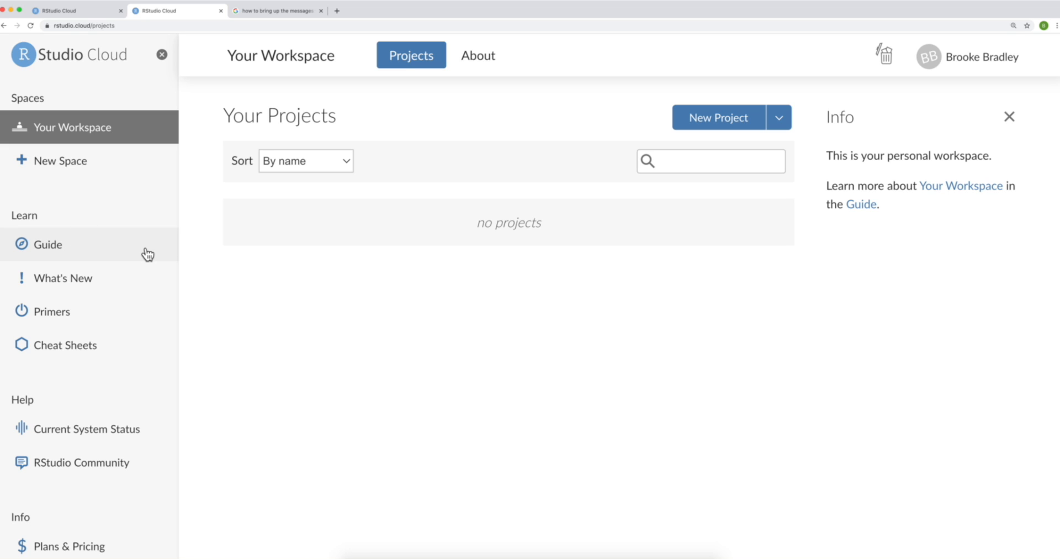
left_click(48, 244)
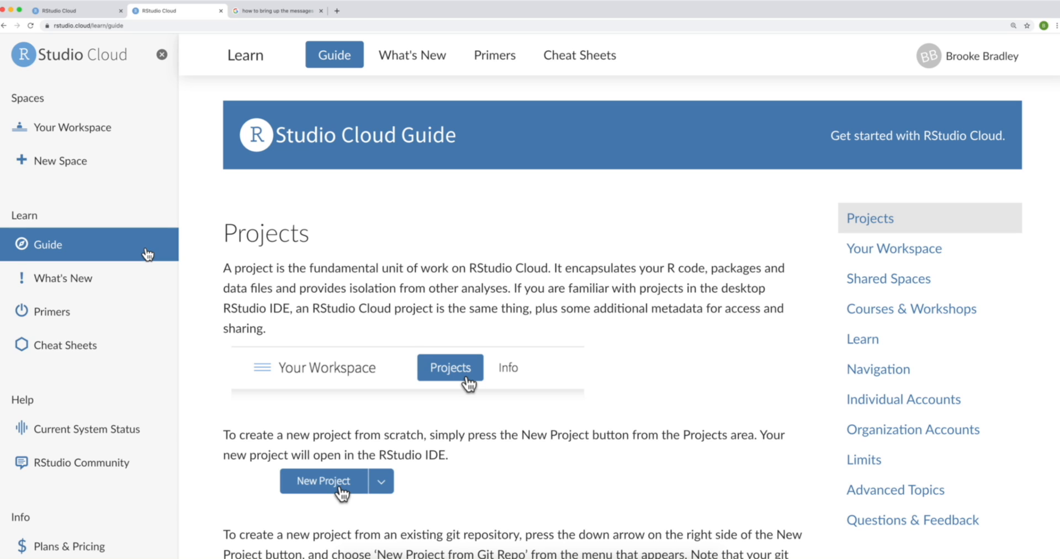
left_click(64, 277)
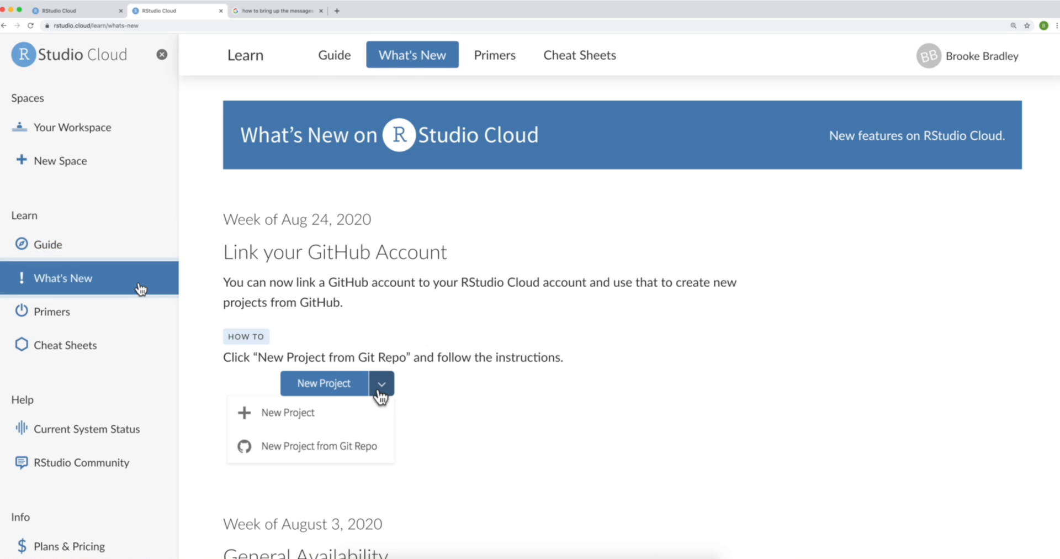
mouse_move(139, 290)
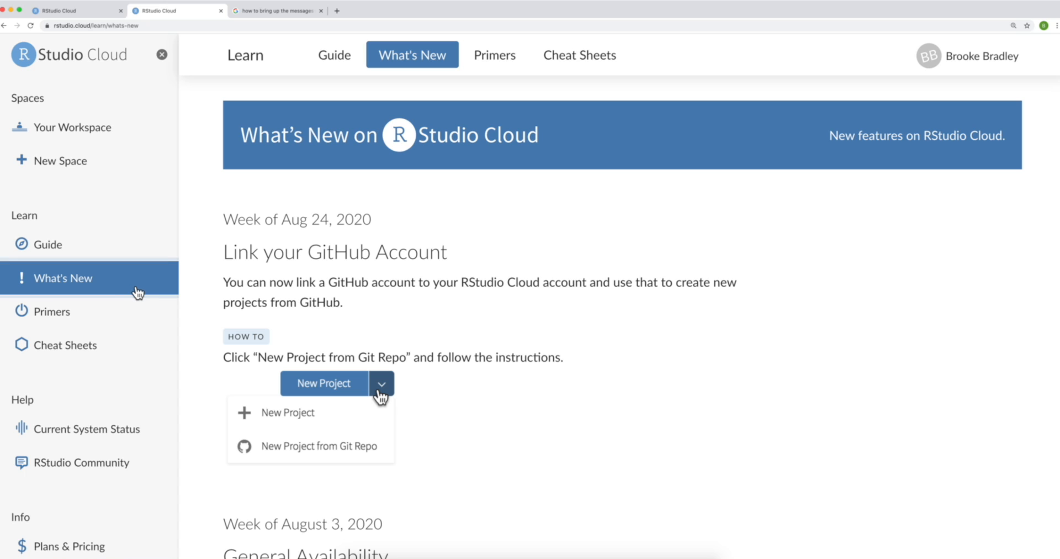
left_click(52, 311)
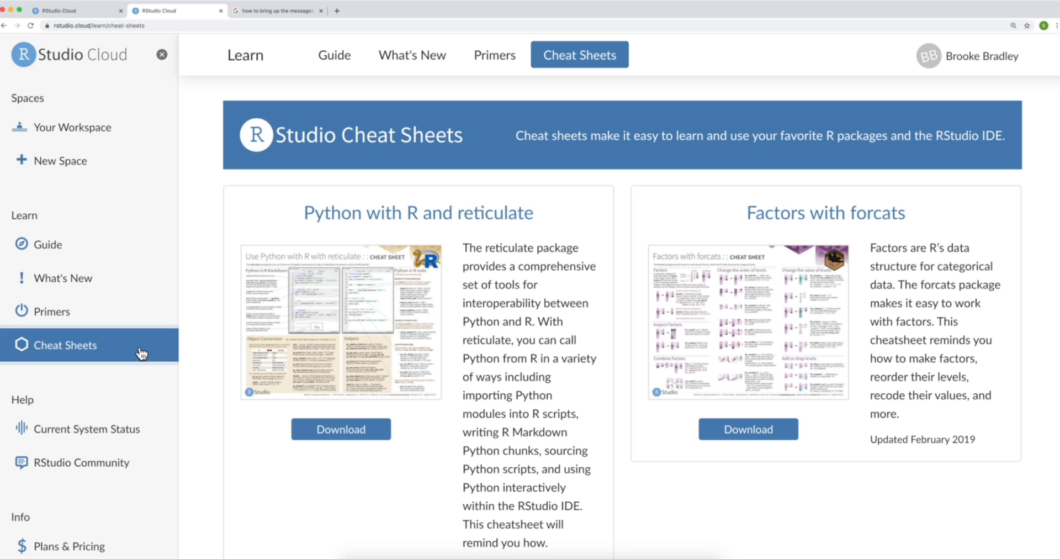
left_click(71, 127)
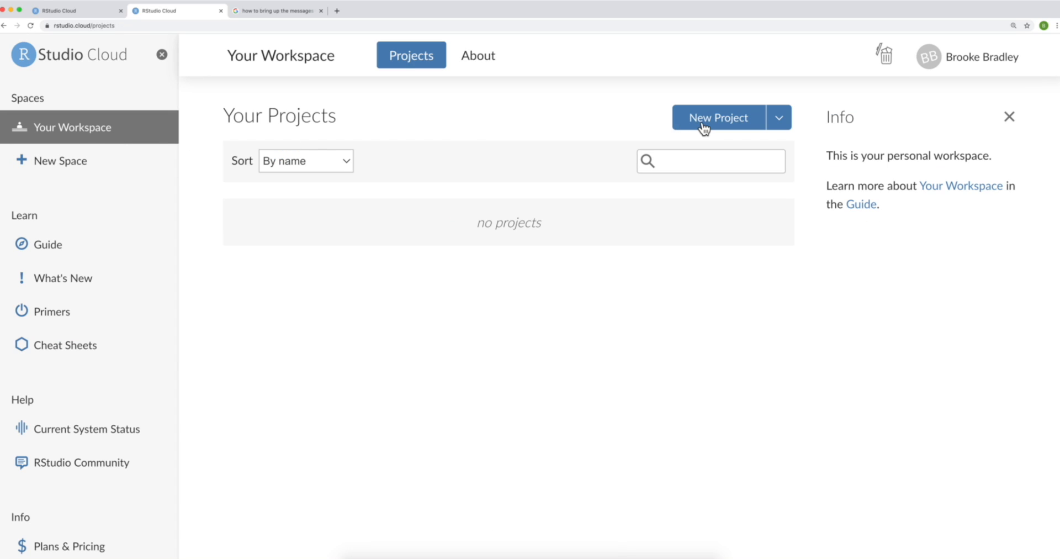
Create a new project from Your Projects and let the IDE load.
left_click(718, 117)
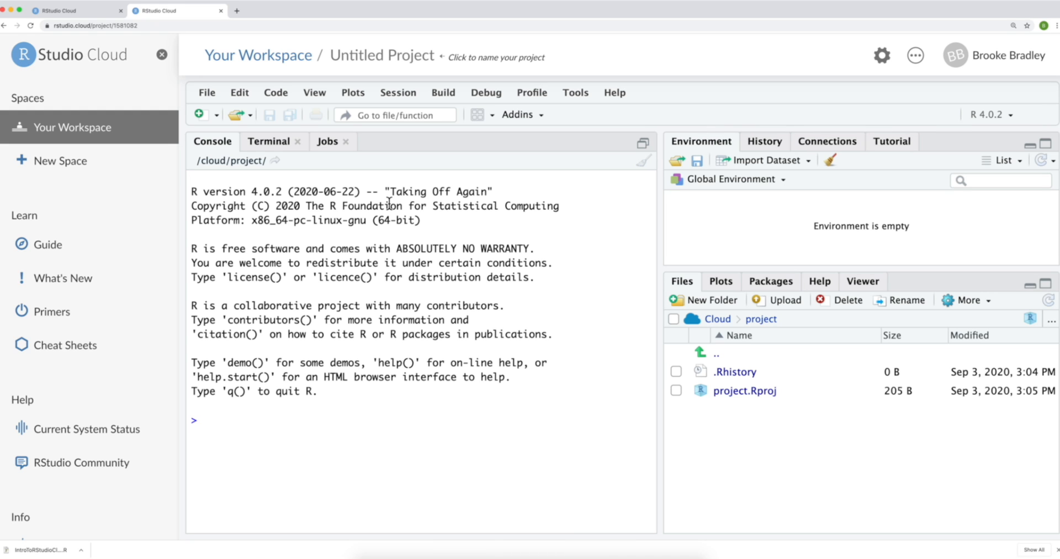
mouse_move(604, 377)
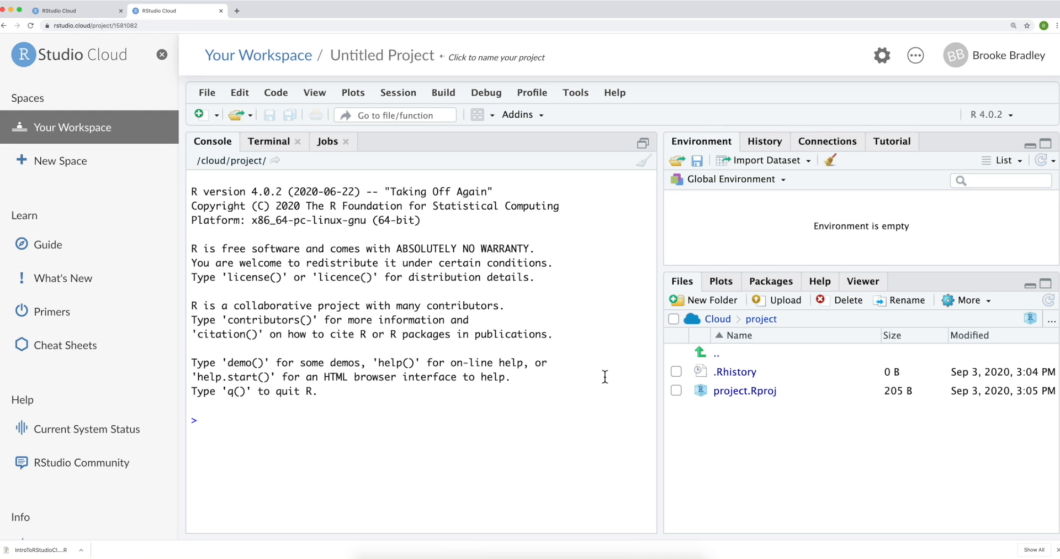
Rename the untitled project to IntroRStudioCloud from the header.
left_click(203, 420)
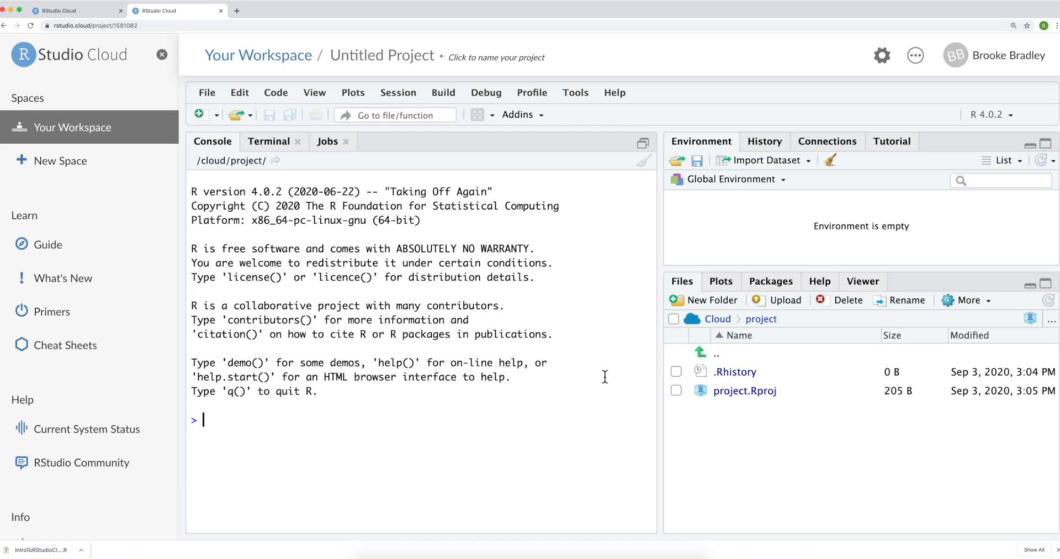
left_click(381, 55)
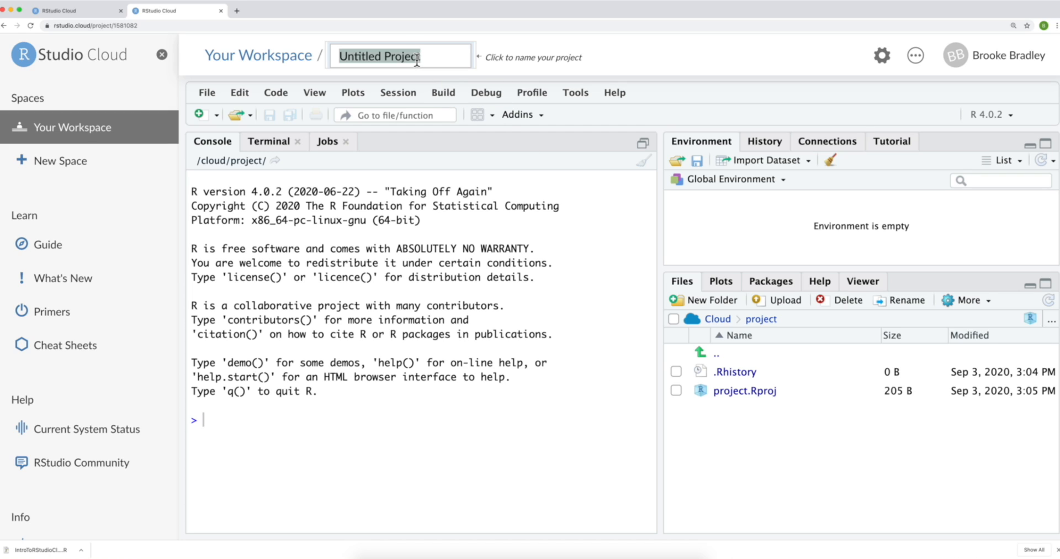
type("IntroR")
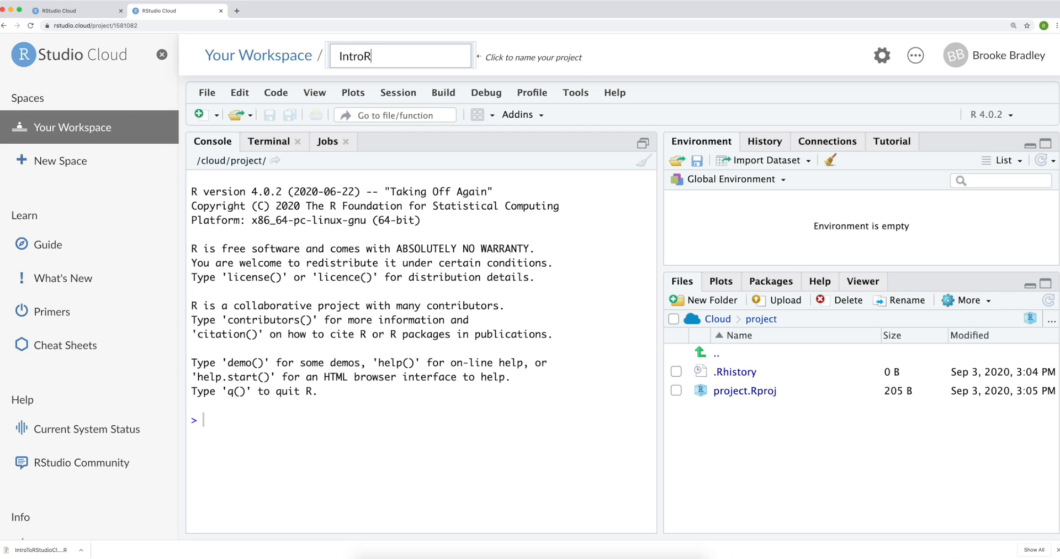
type("StudioCloud")
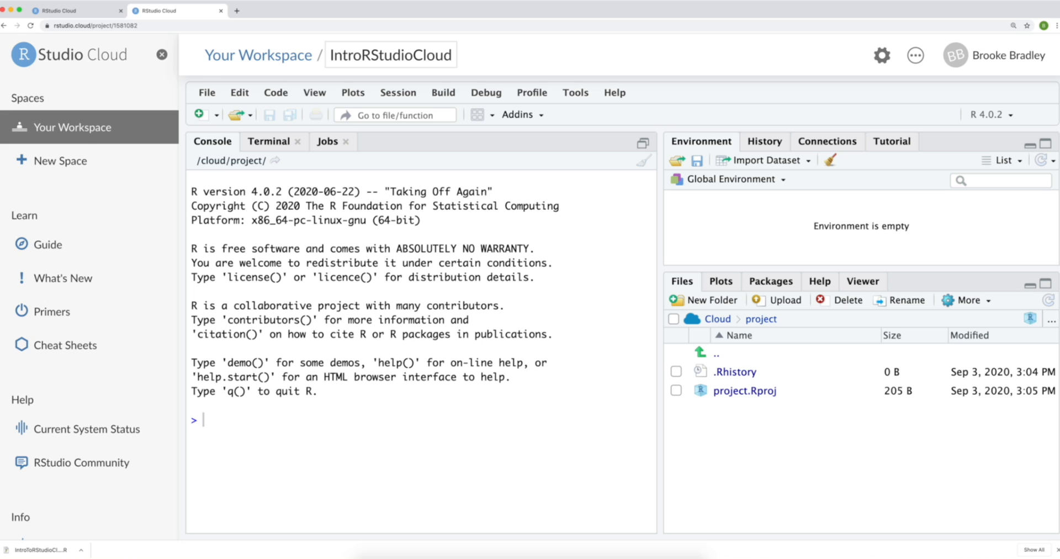
mouse_move(257, 55)
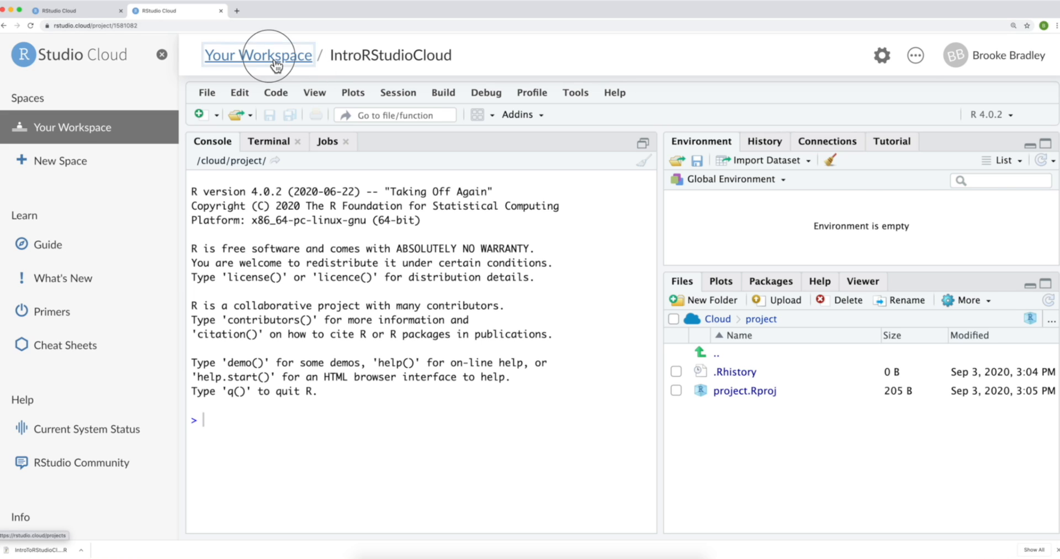
left_click(257, 55)
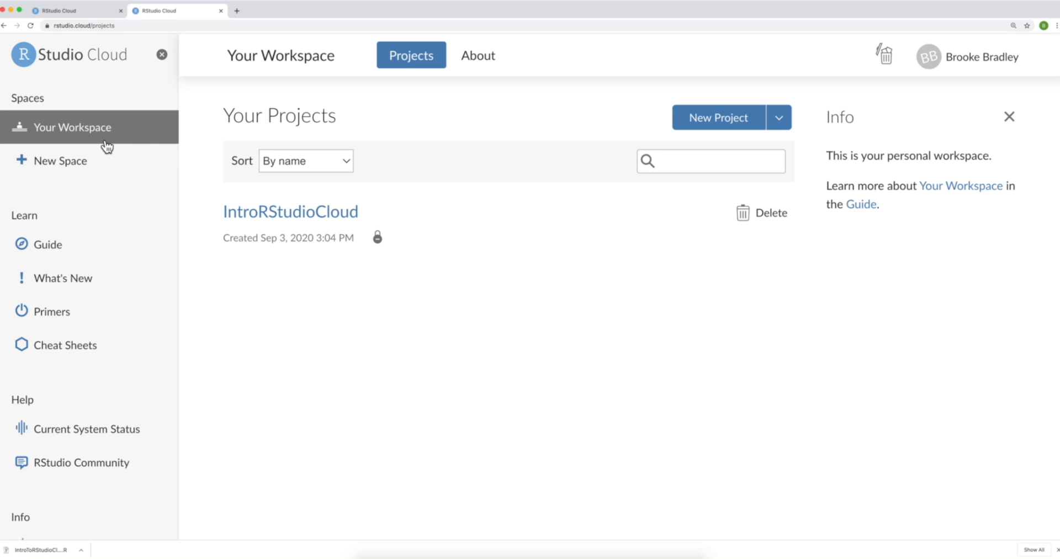
mouse_move(291, 211)
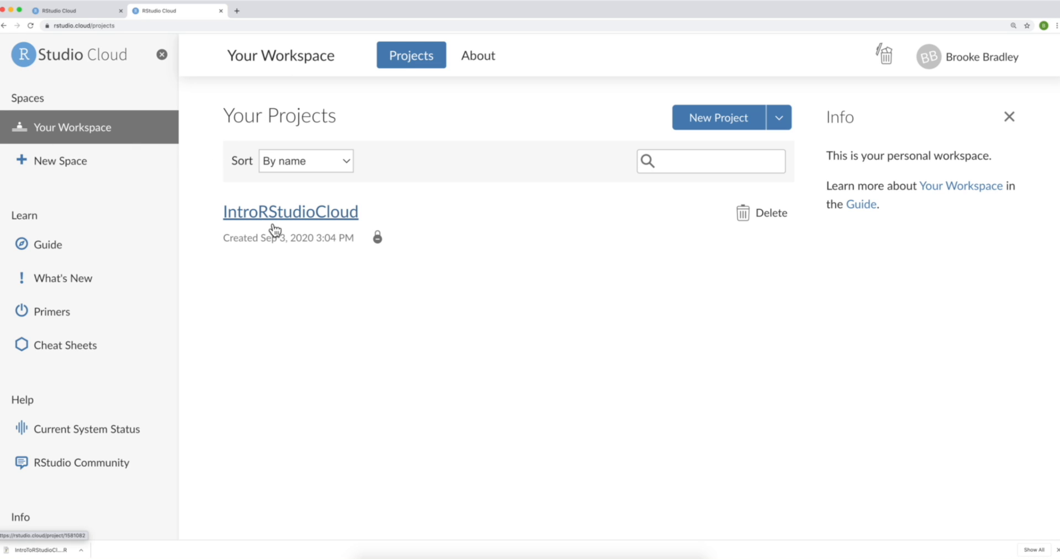
mouse_move(373, 223)
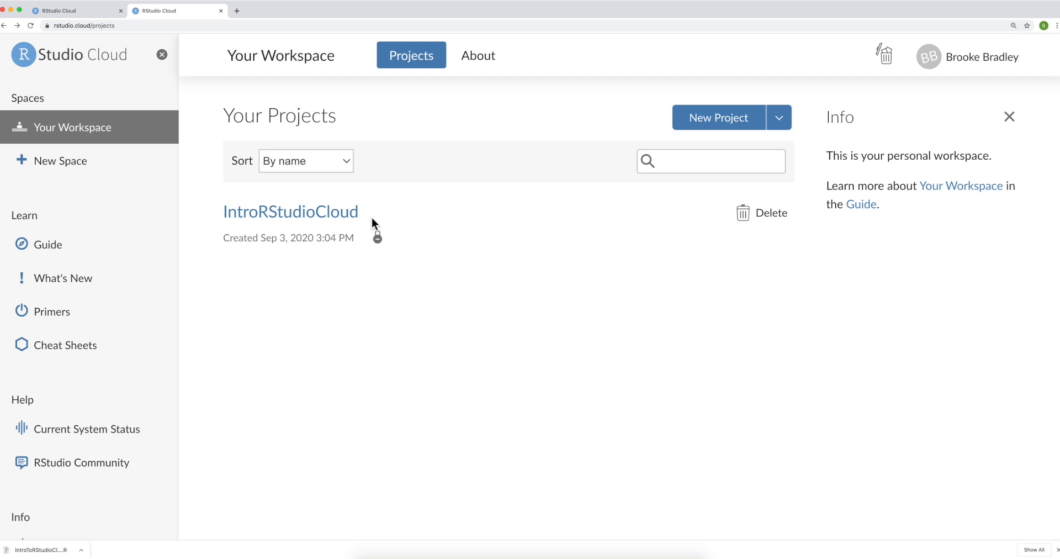
mouse_move(369, 222)
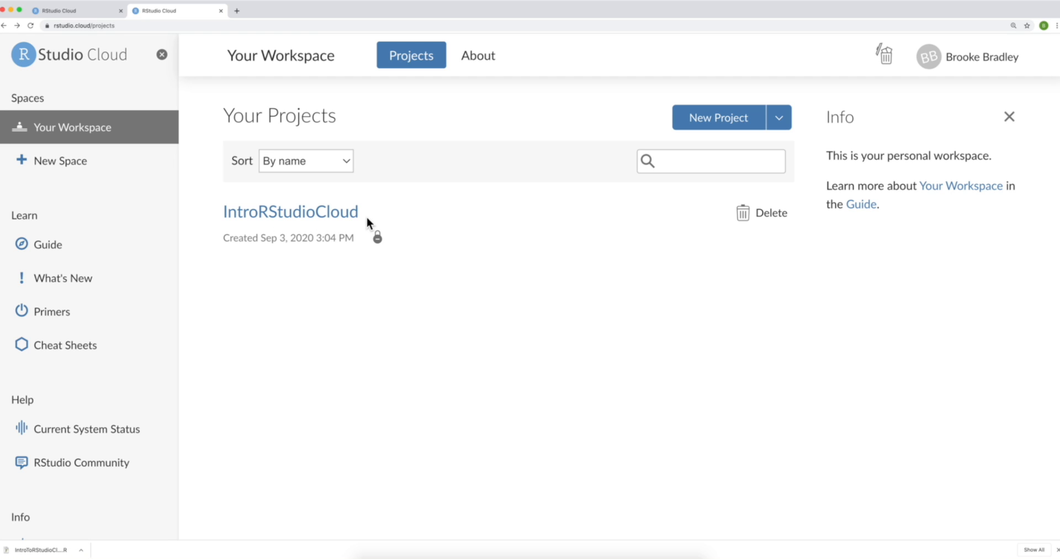
mouse_move(731, 227)
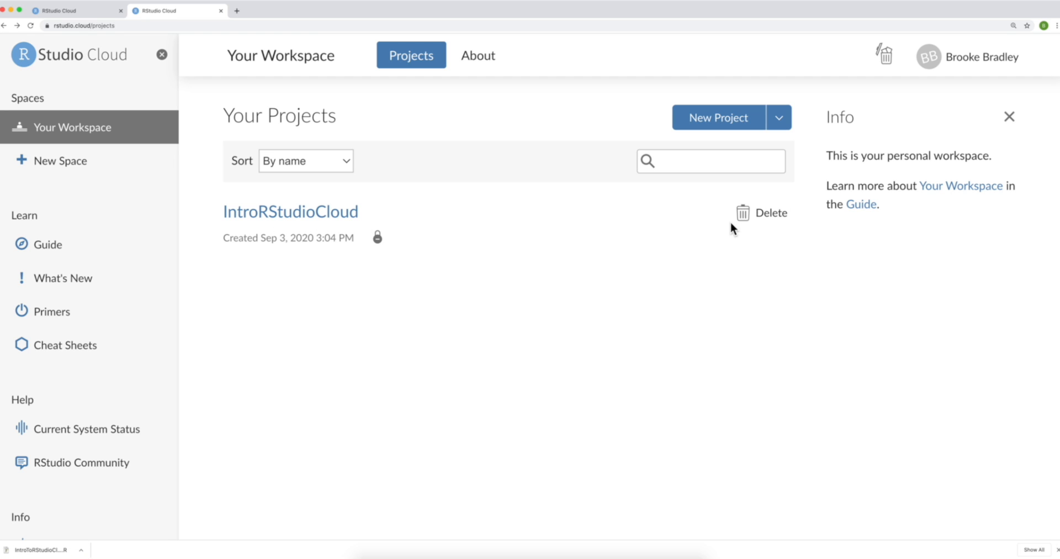
left_click(290, 211)
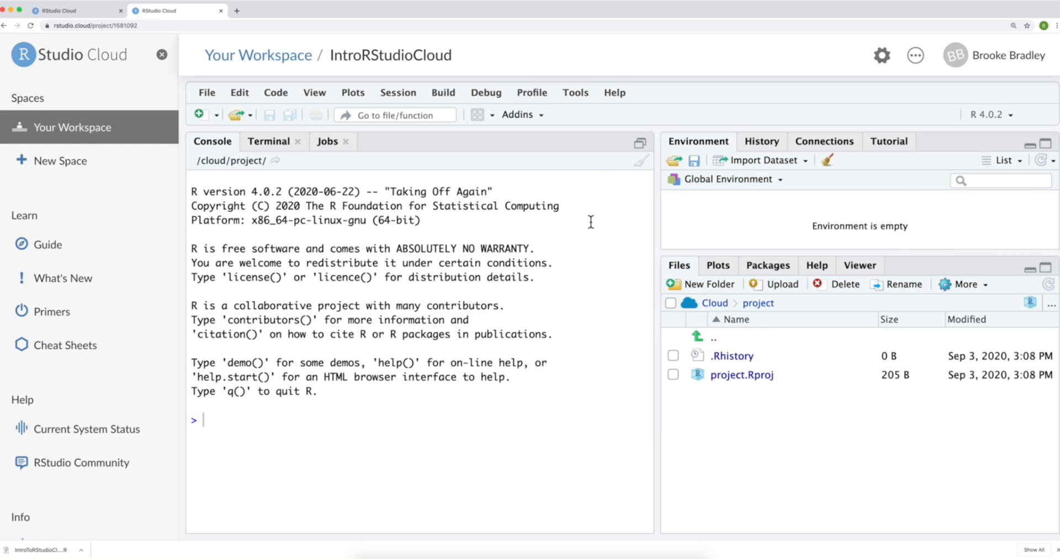
mouse_move(580, 216)
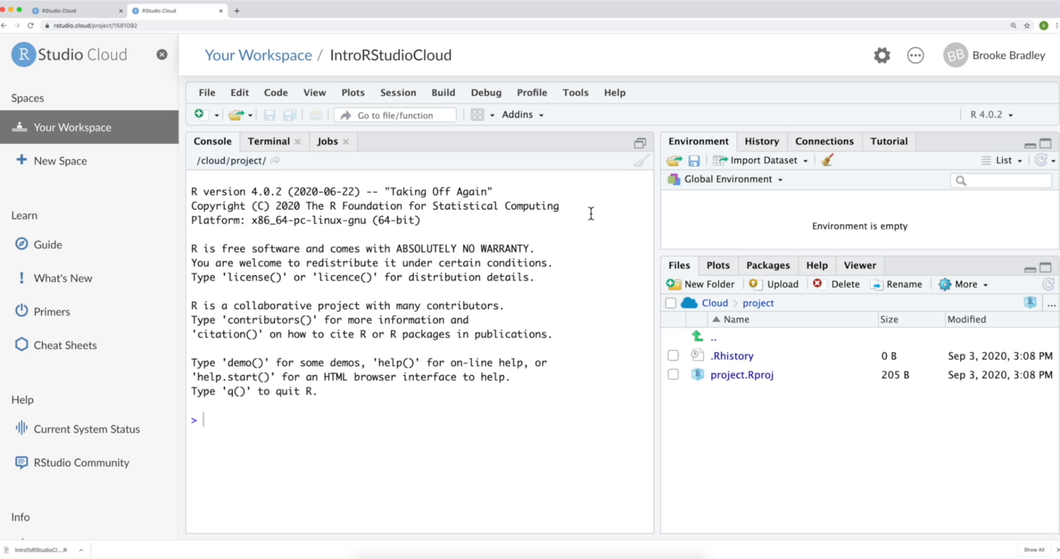
mouse_move(715, 244)
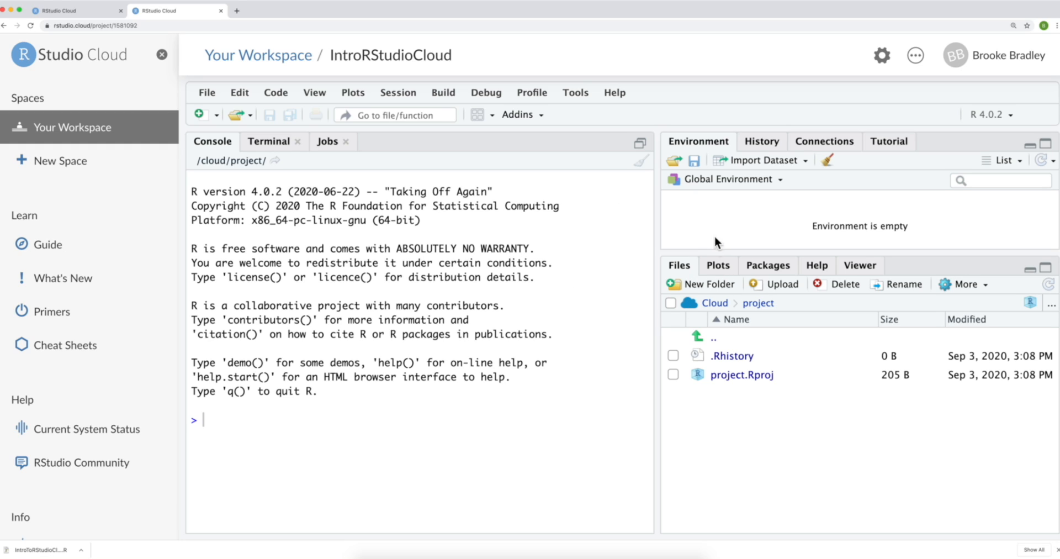
mouse_move(646, 157)
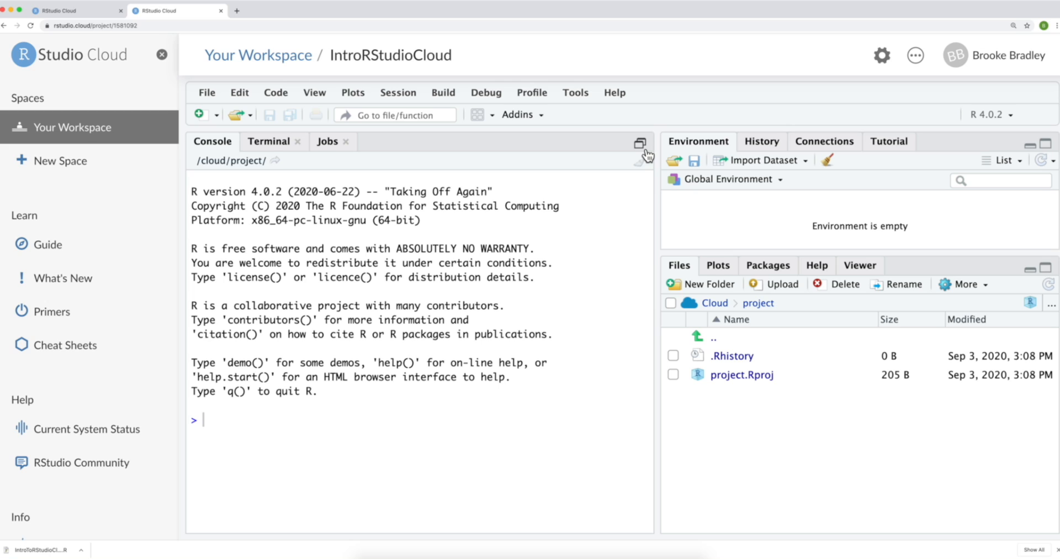
Start a new blank R script, Untitled1, via File > New File > R Script.
left_click(199, 114)
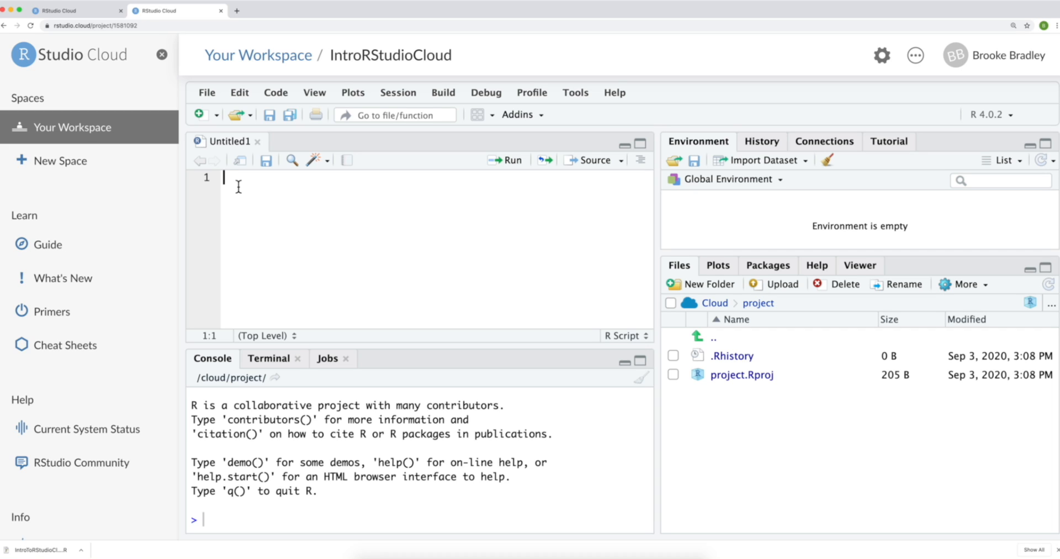
mouse_move(266, 160)
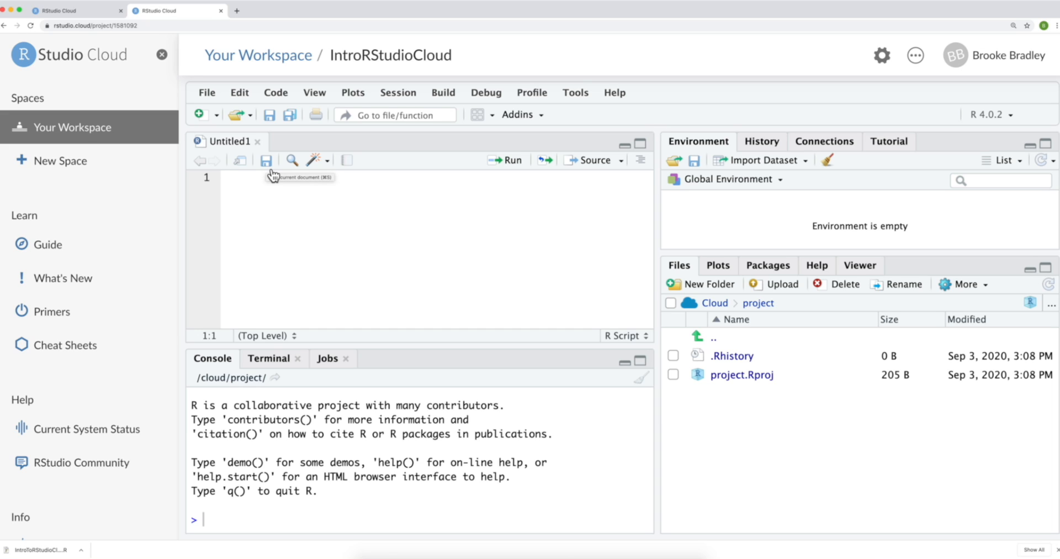
Save the empty script into the project folder as IntroCloud.R.
left_click(266, 160)
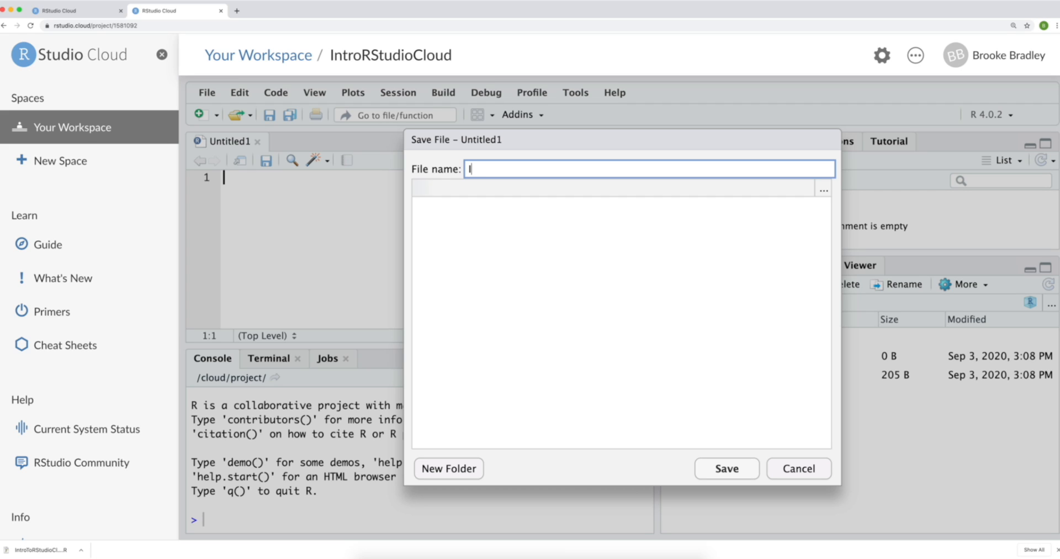
type("Intro")
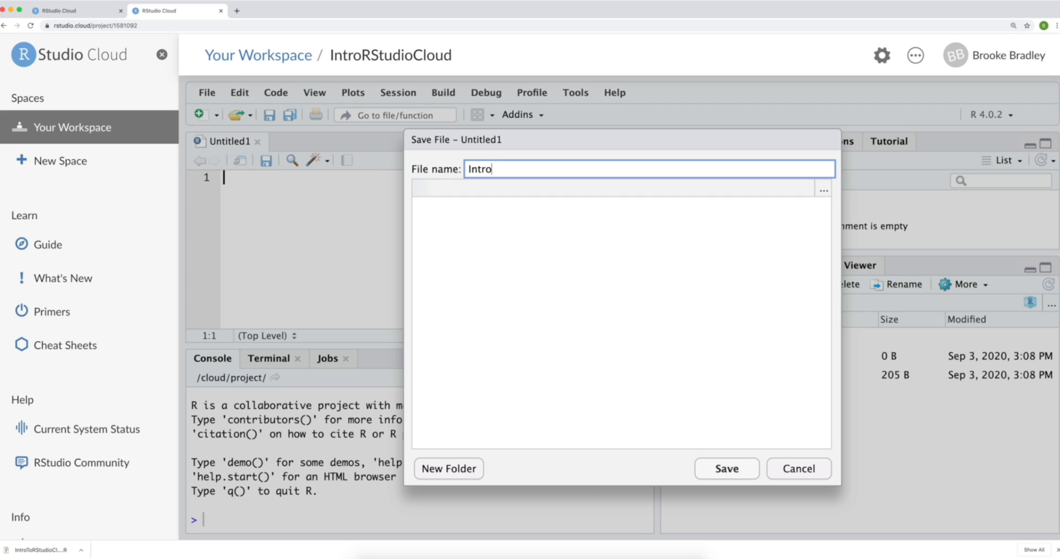
type("Cloud")
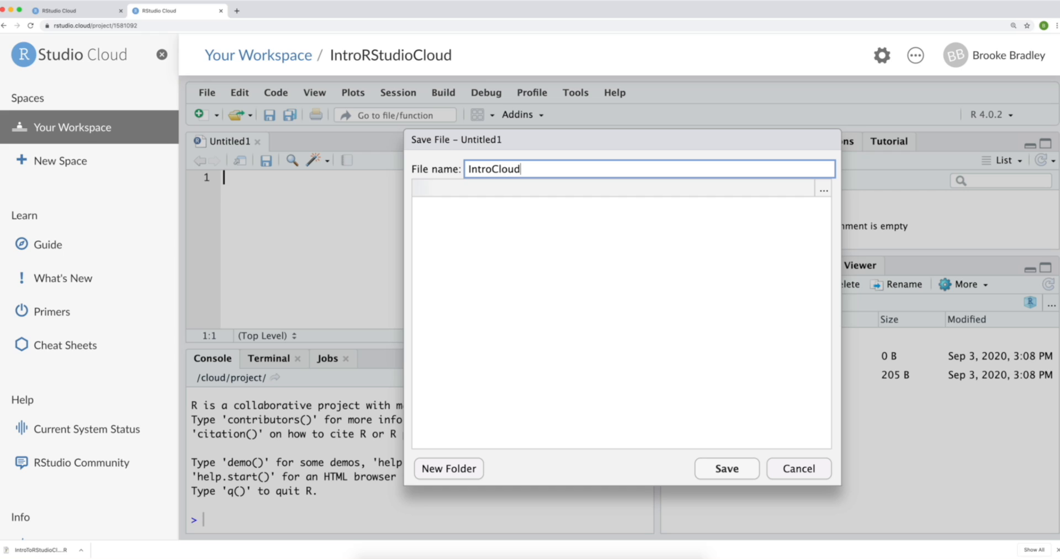
type(".R")
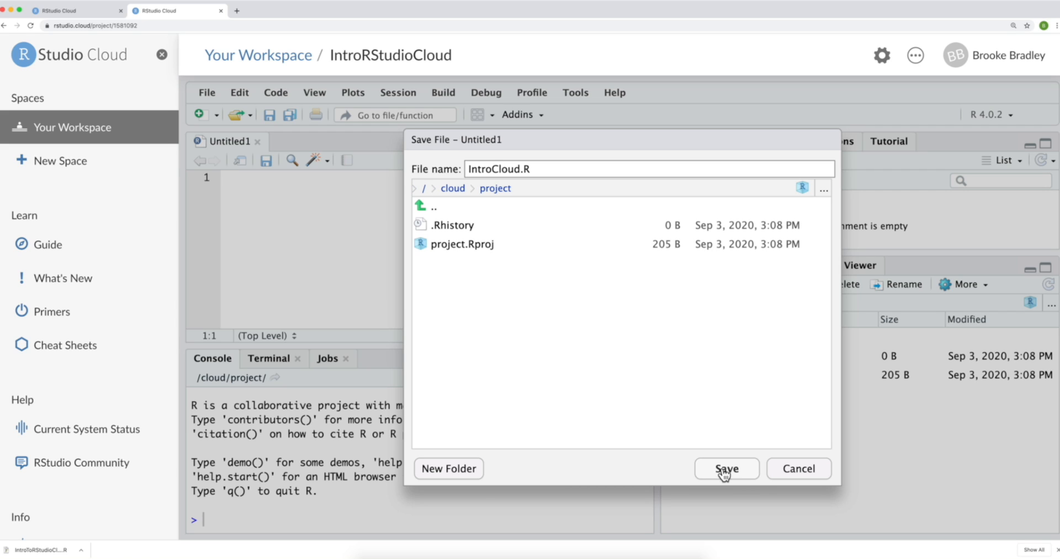
left_click(725, 468)
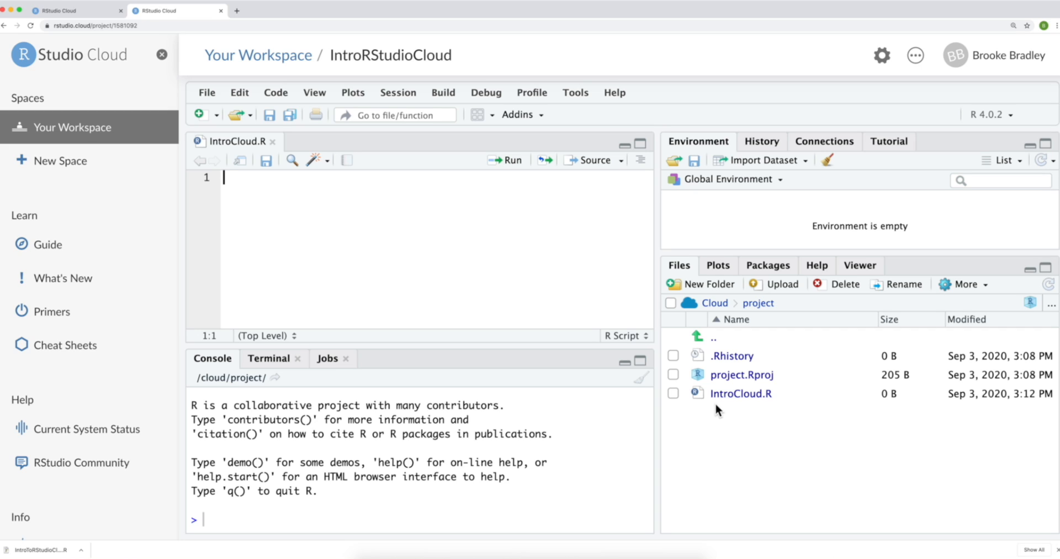
mouse_move(775, 410)
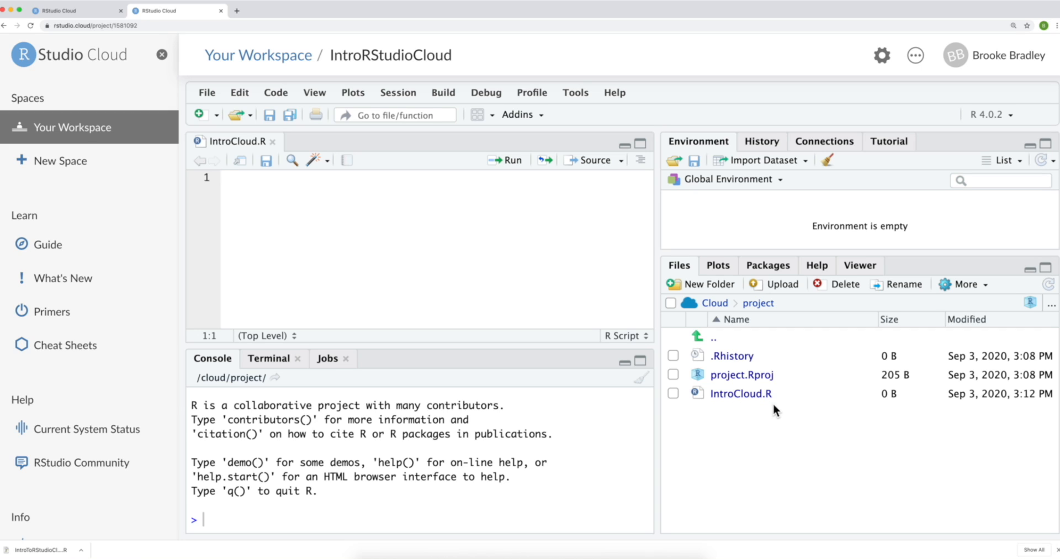
mouse_move(719, 413)
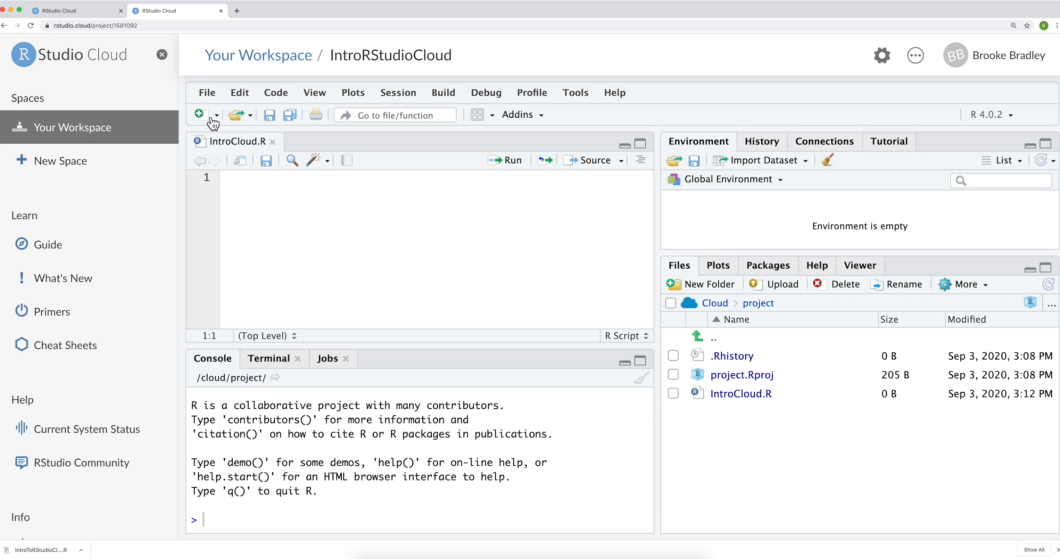
left_click(201, 115)
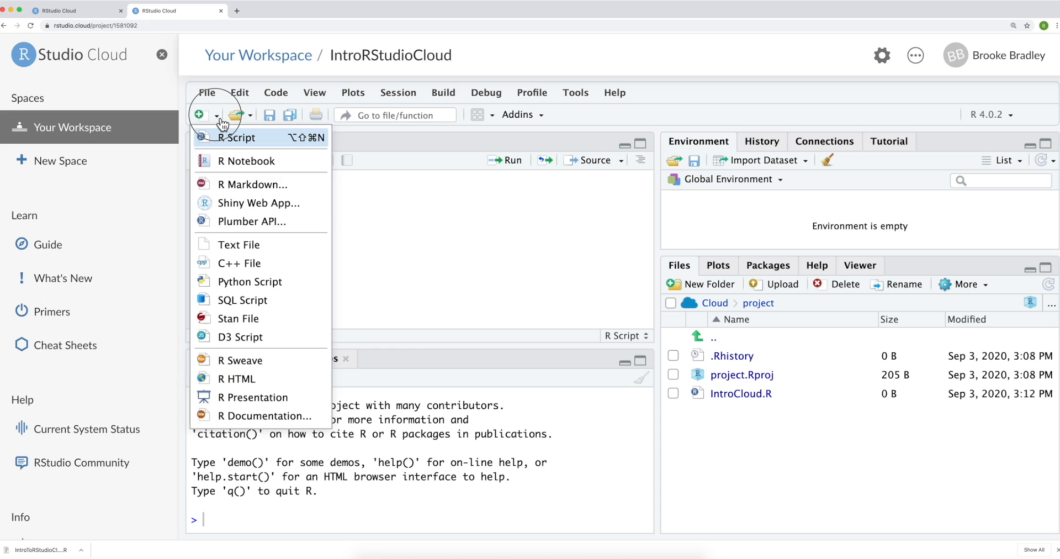
mouse_move(240, 136)
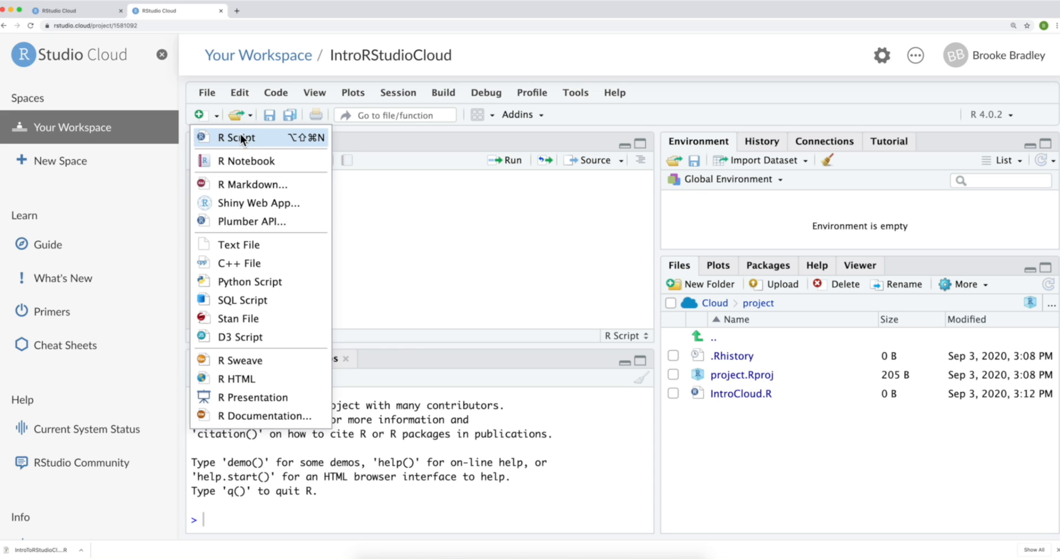
left_click(235, 137)
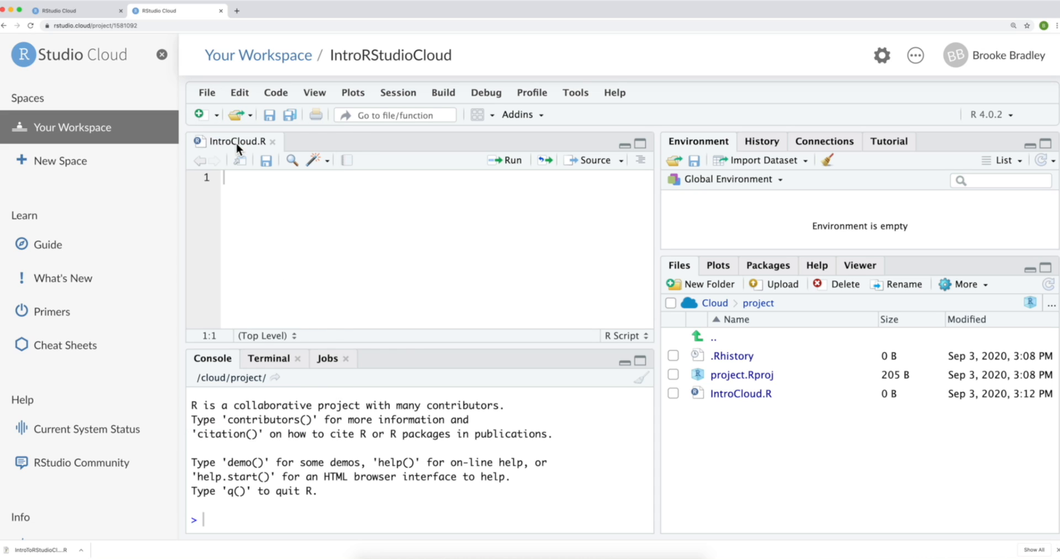
left_click(197, 114)
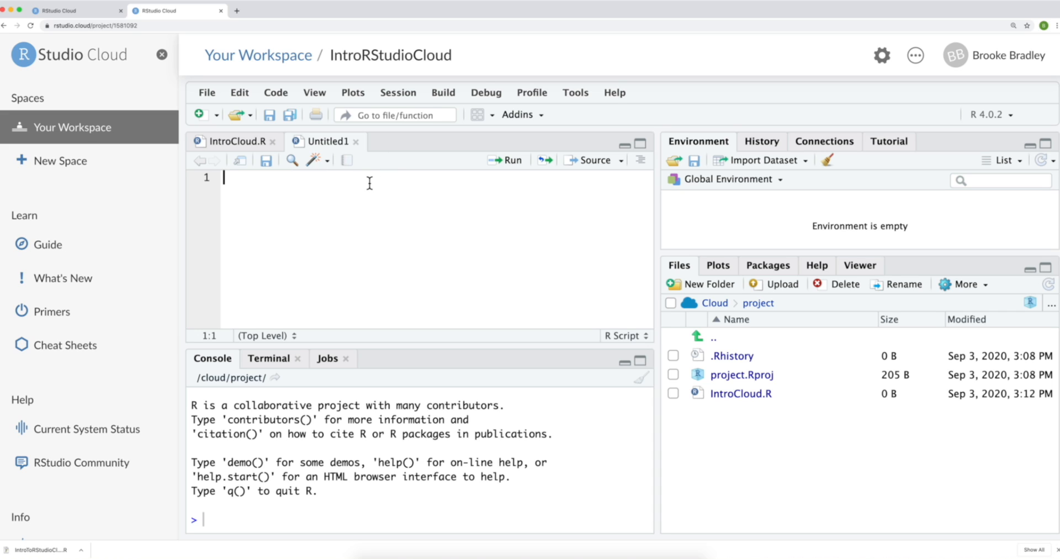
mouse_move(277, 175)
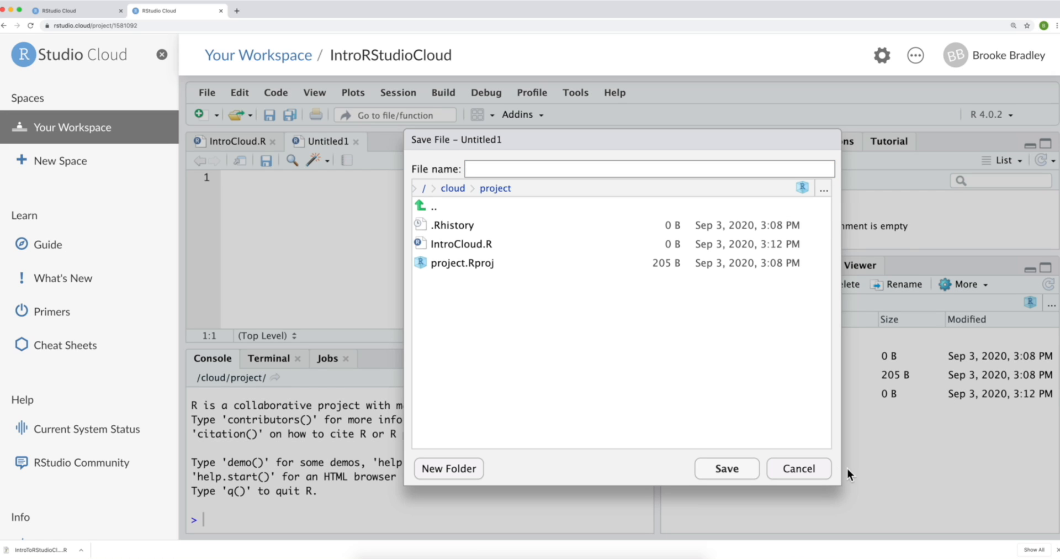
left_click(797, 468)
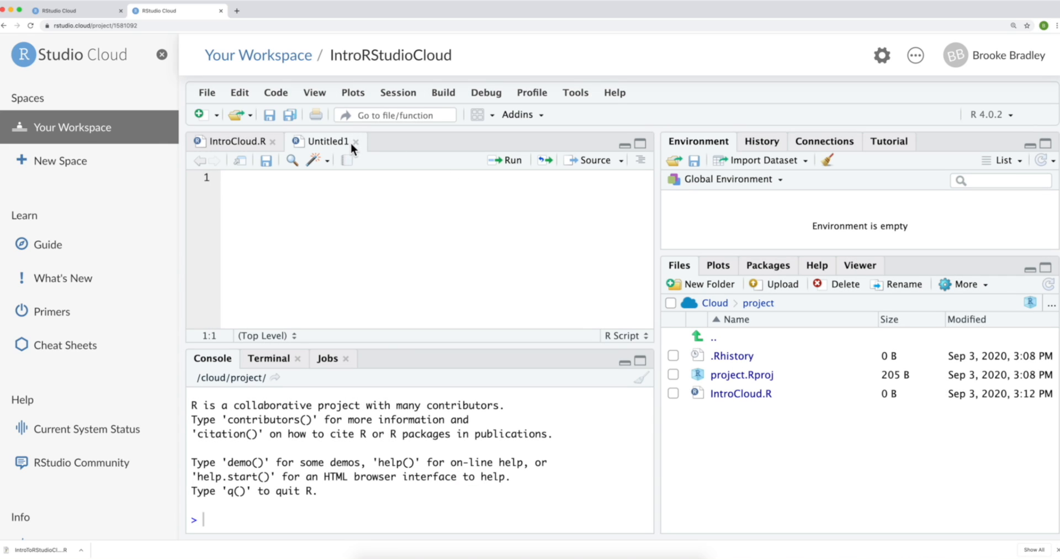
left_click(355, 142)
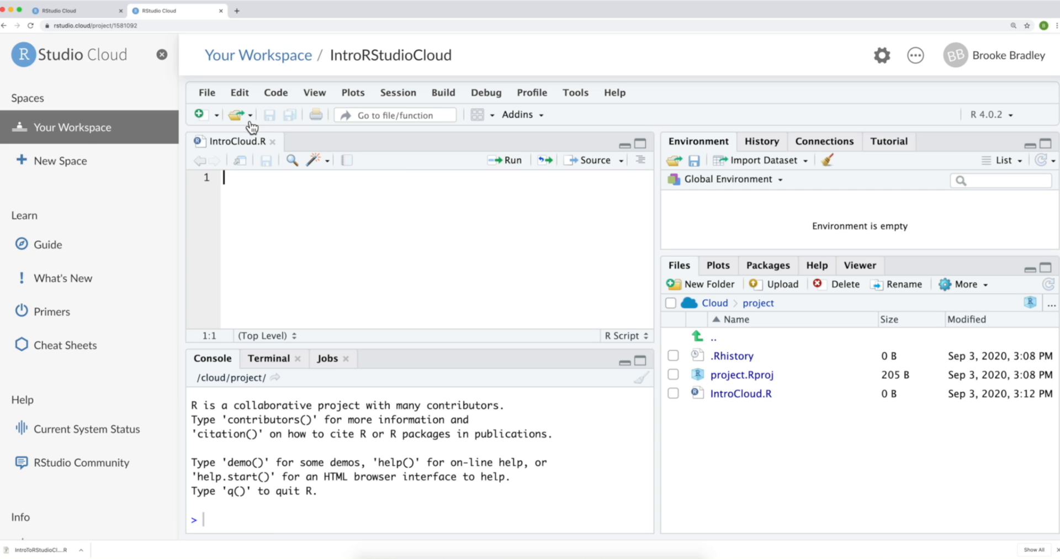
left_click(237, 113)
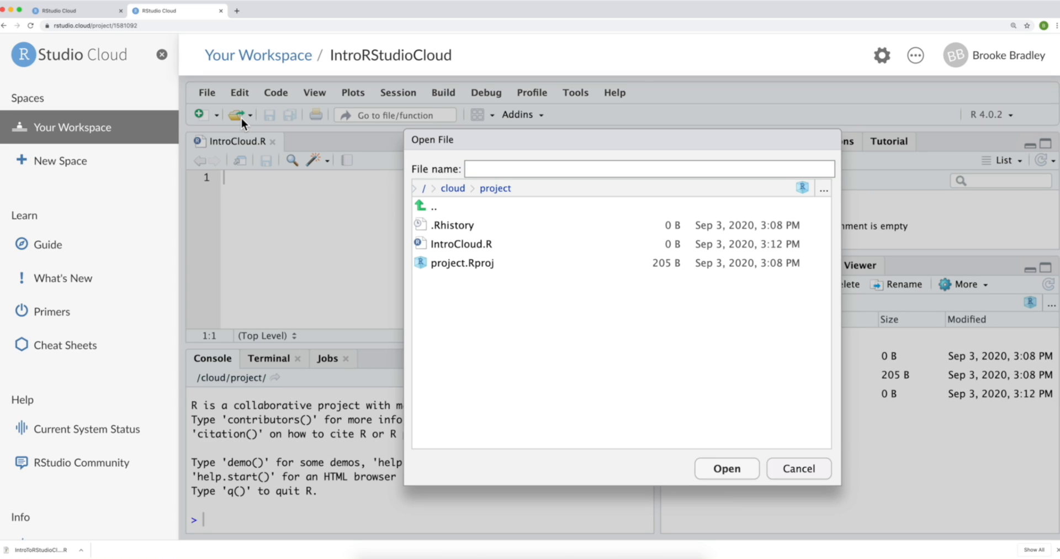
mouse_move(788, 482)
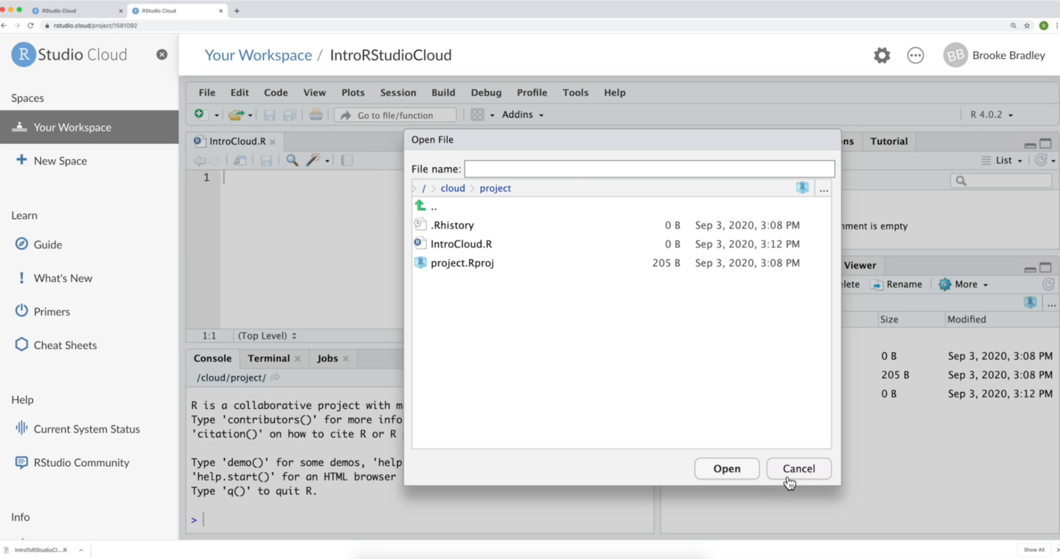
left_click(797, 469)
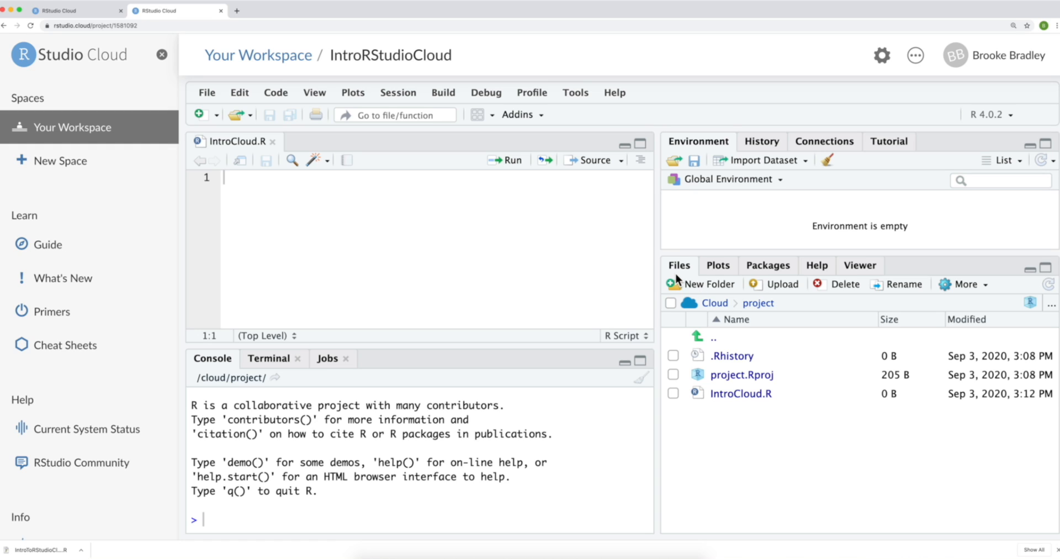
mouse_move(688, 279)
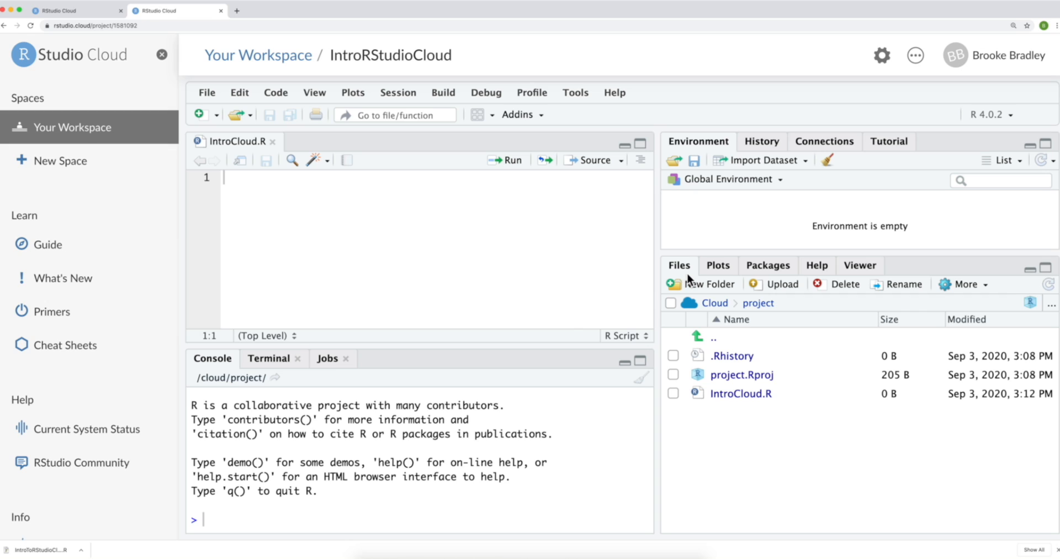
mouse_move(692, 279)
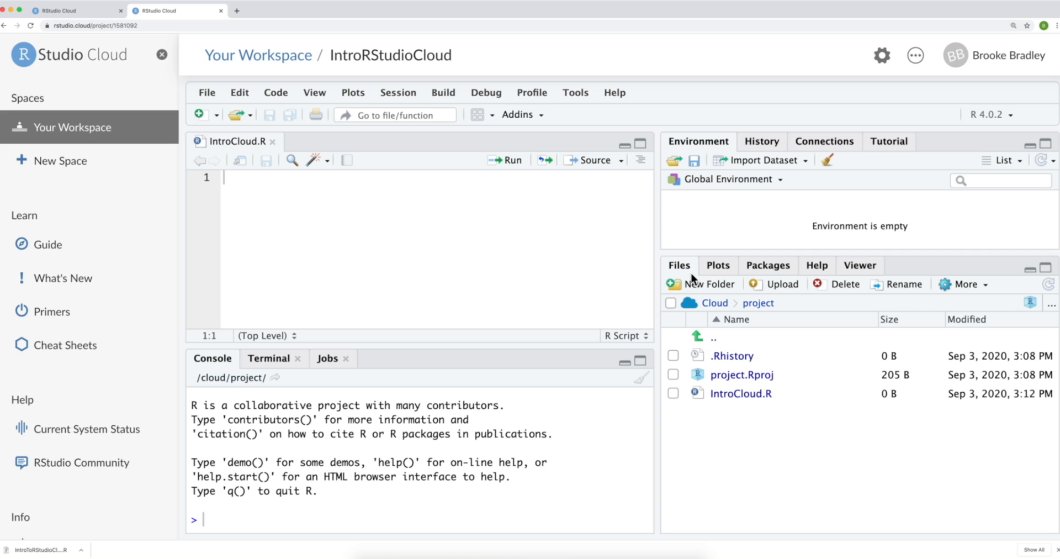
mouse_move(777, 298)
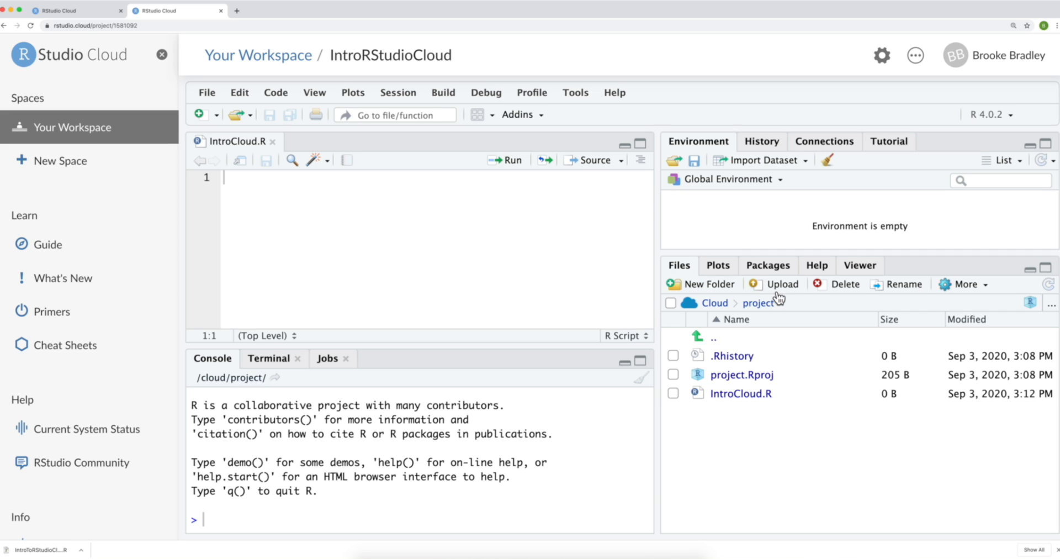
Upload cars2.csv from the local Documents folder into the project files.
left_click(782, 284)
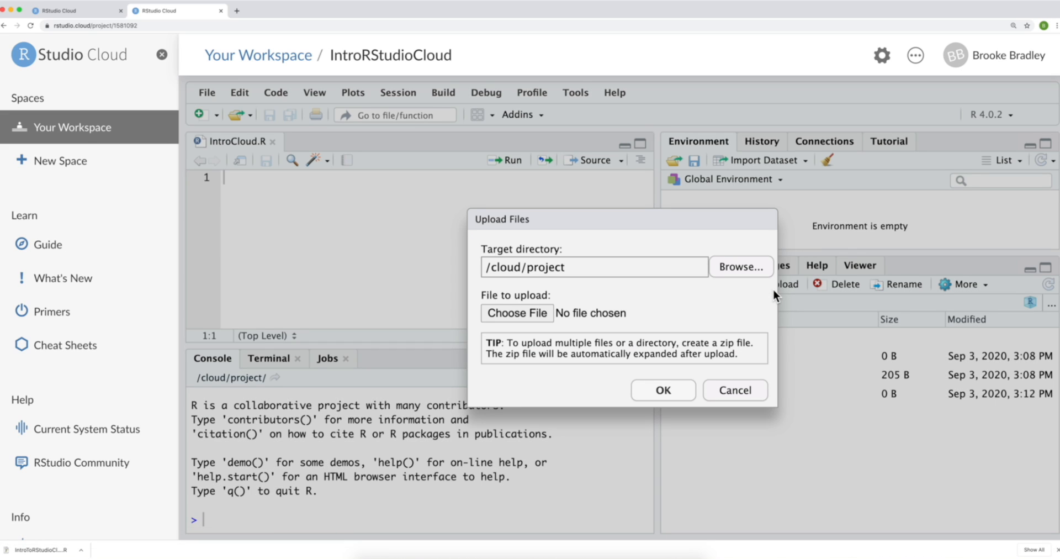
mouse_move(499, 286)
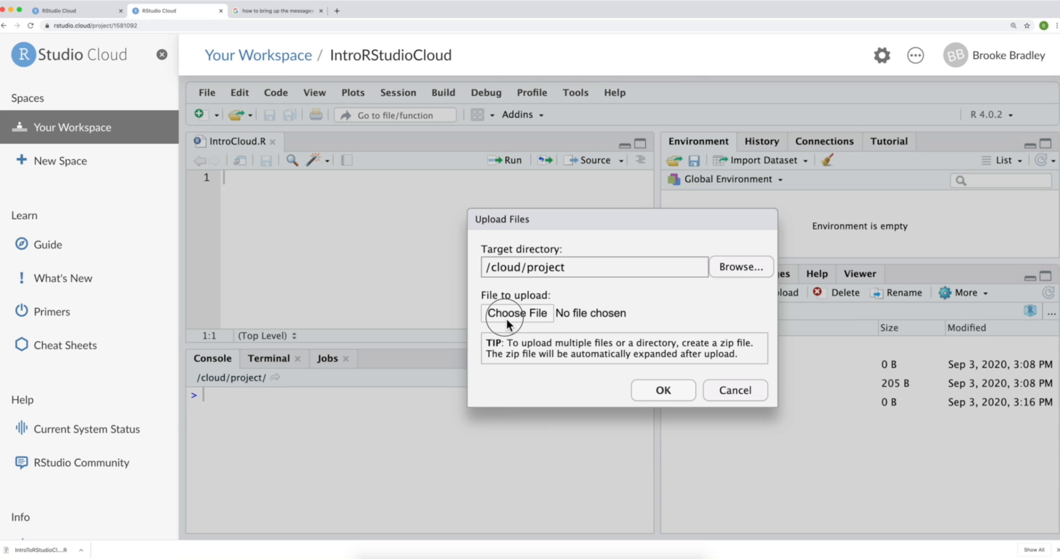
left_click(517, 313)
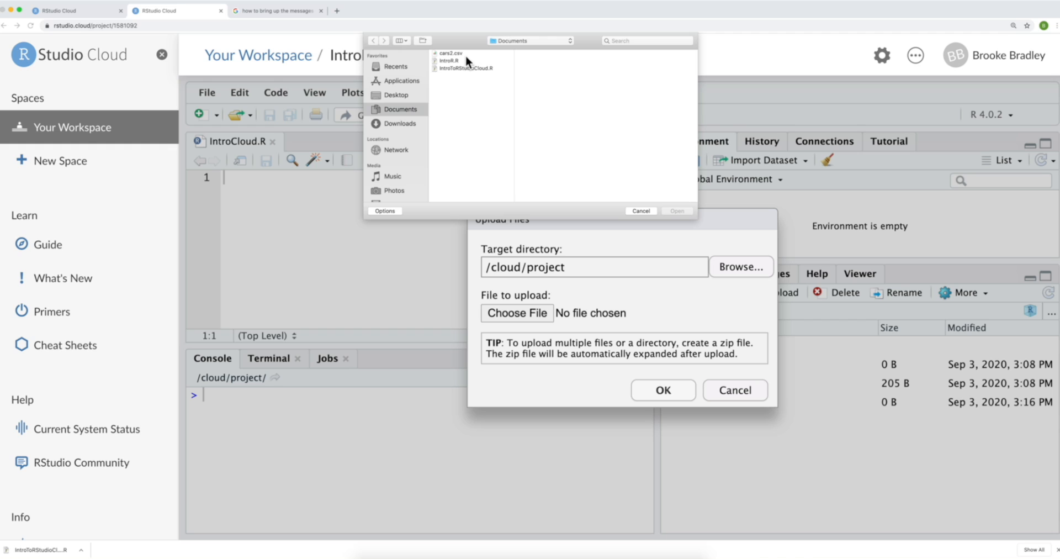
left_click(449, 53)
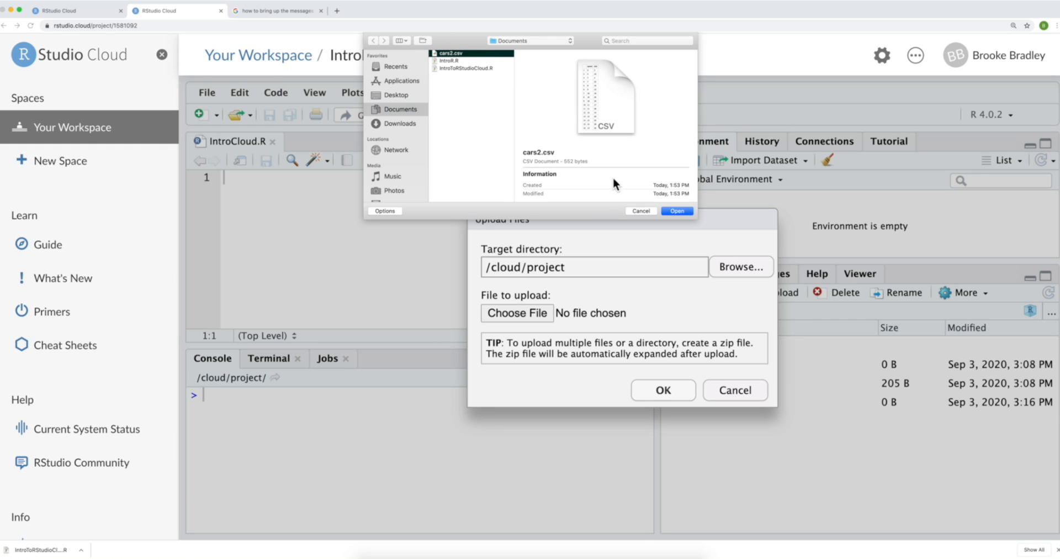
mouse_move(674, 222)
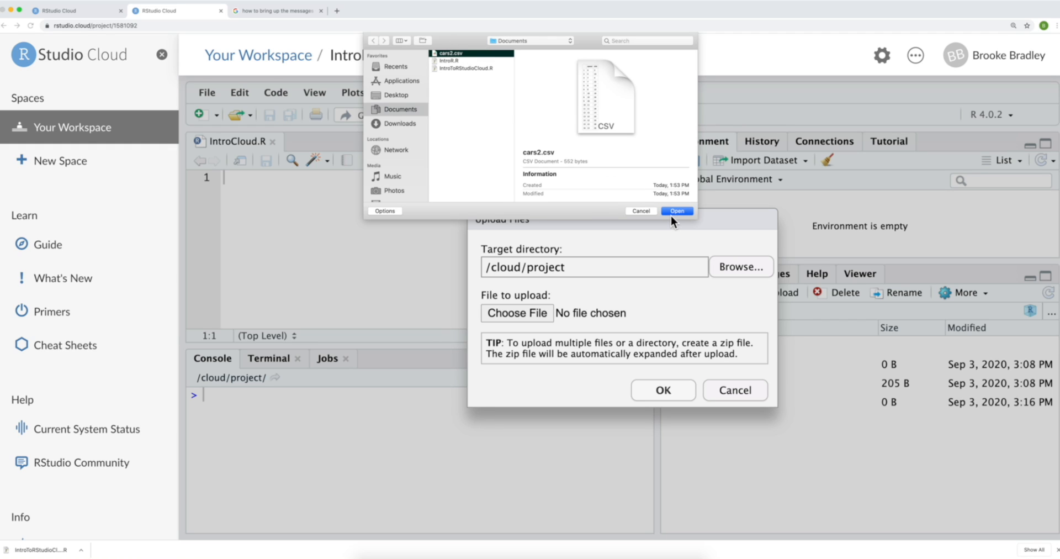
left_click(677, 211)
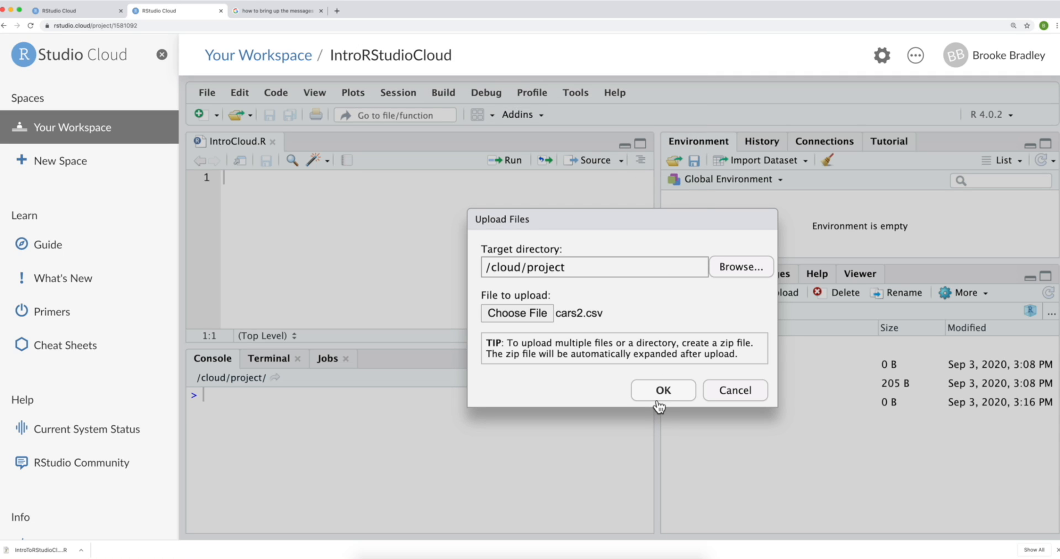
left_click(661, 390)
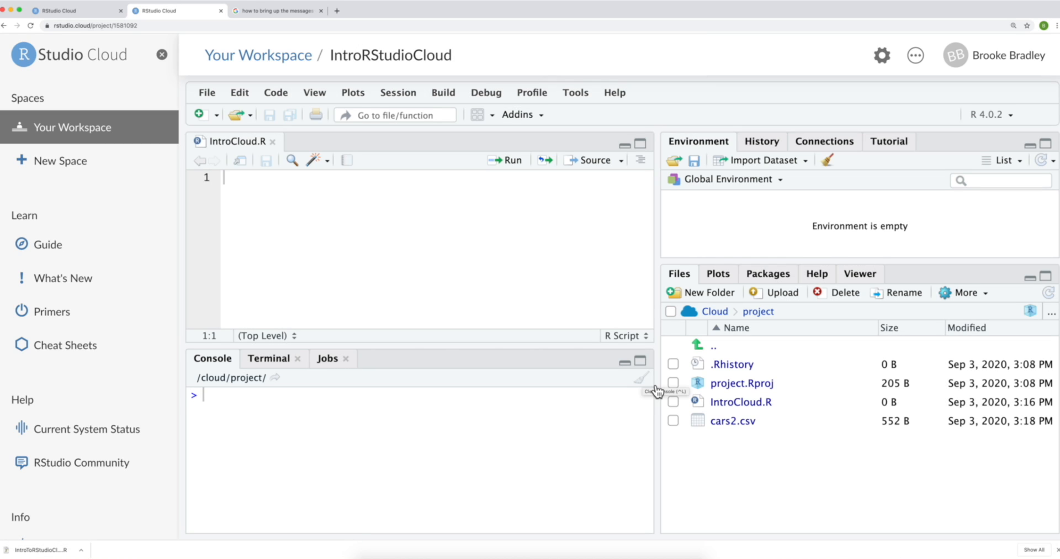
mouse_move(735, 442)
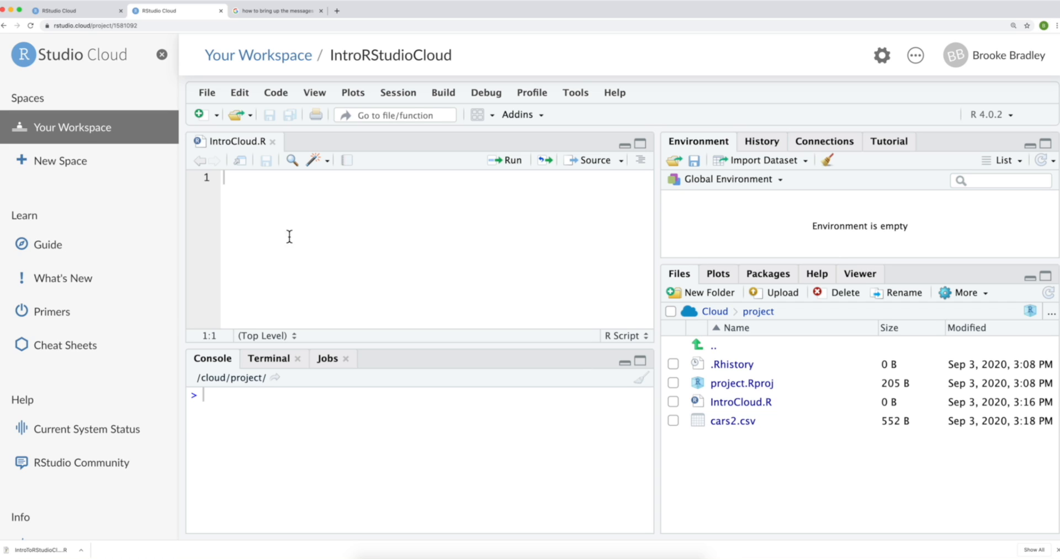
Add a plot(cars2) line to IntroCloud.R and run it, getting an object-not-found error.
type("plo")
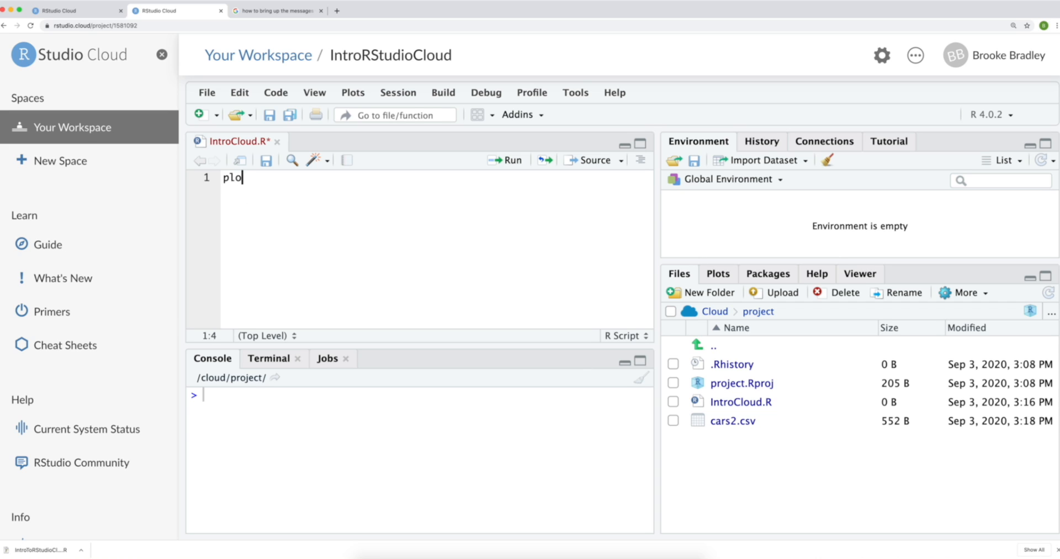
type("t(cars)")
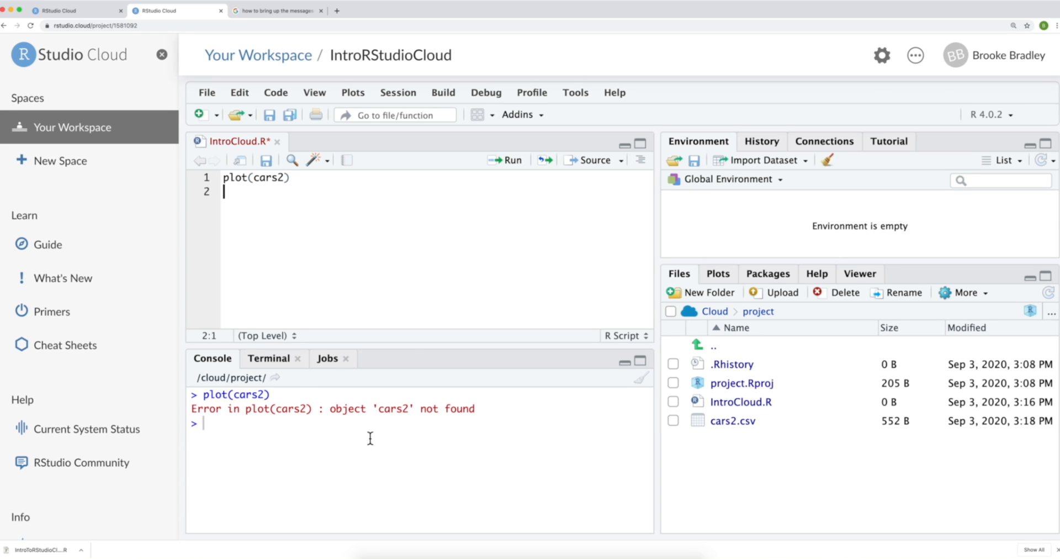
mouse_move(408, 414)
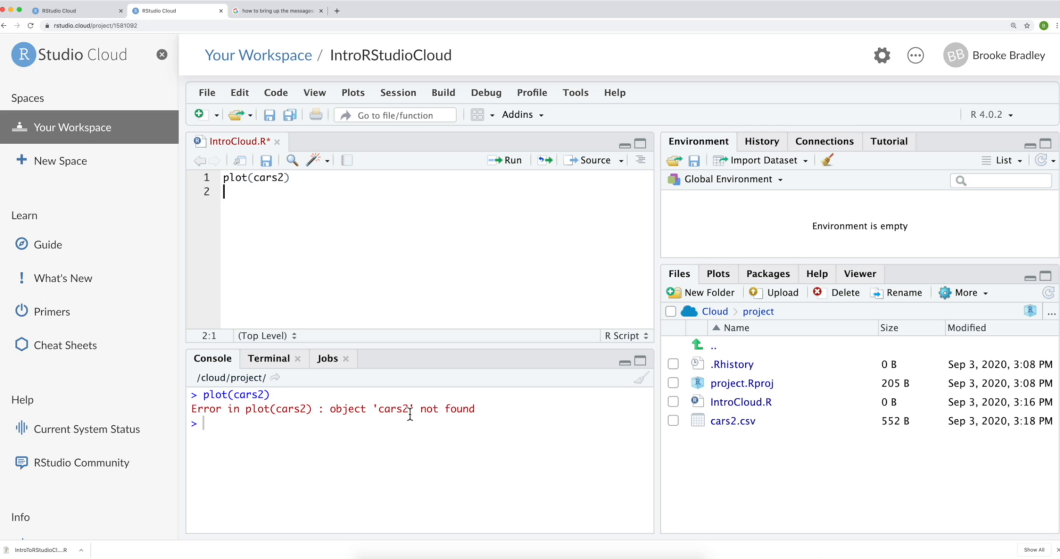
mouse_move(732, 435)
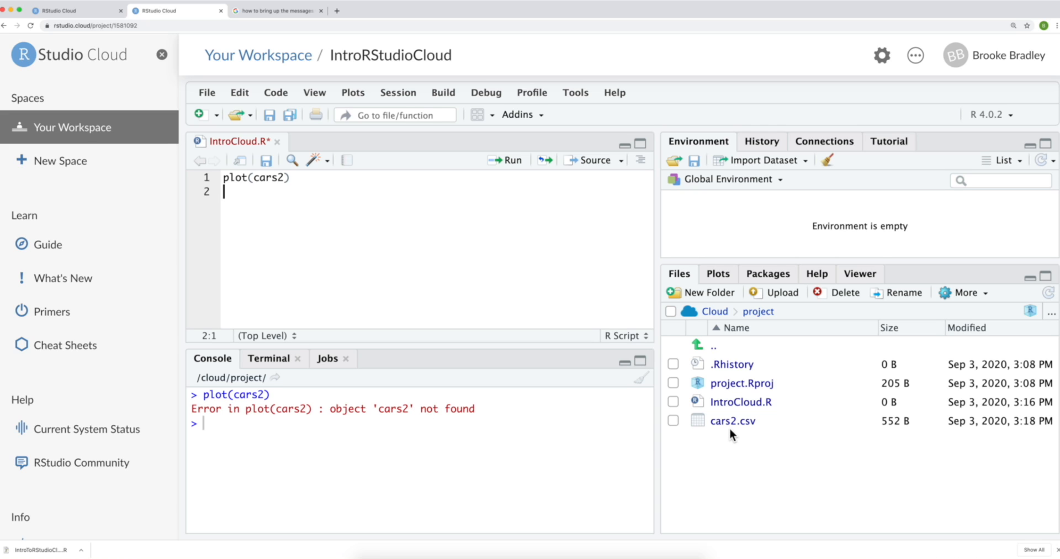
mouse_move(729, 437)
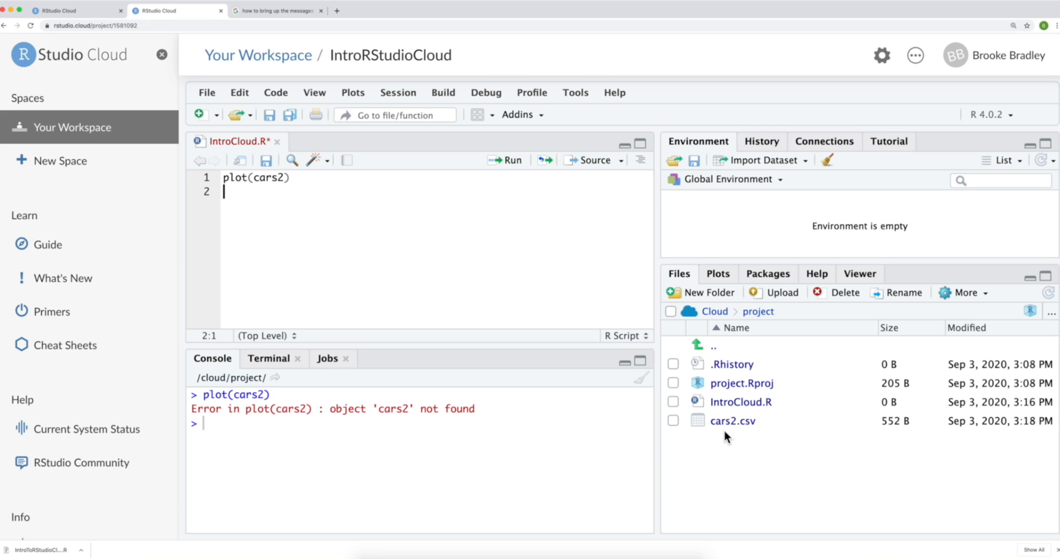
mouse_move(710, 215)
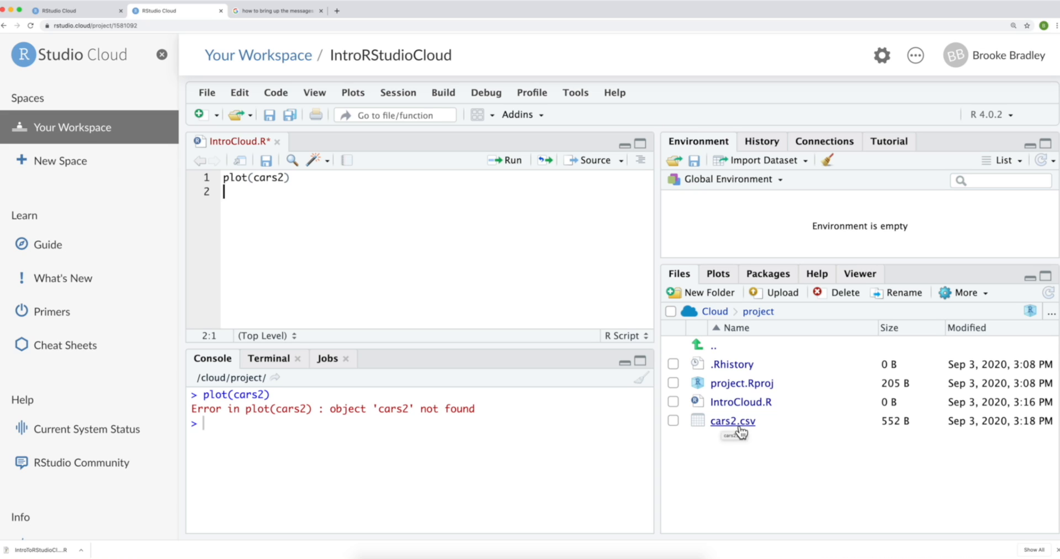
Choose Import Dataset for cars2.csv from the Files pane, agreeing to install readr and Rcpp.
right_click(732, 419)
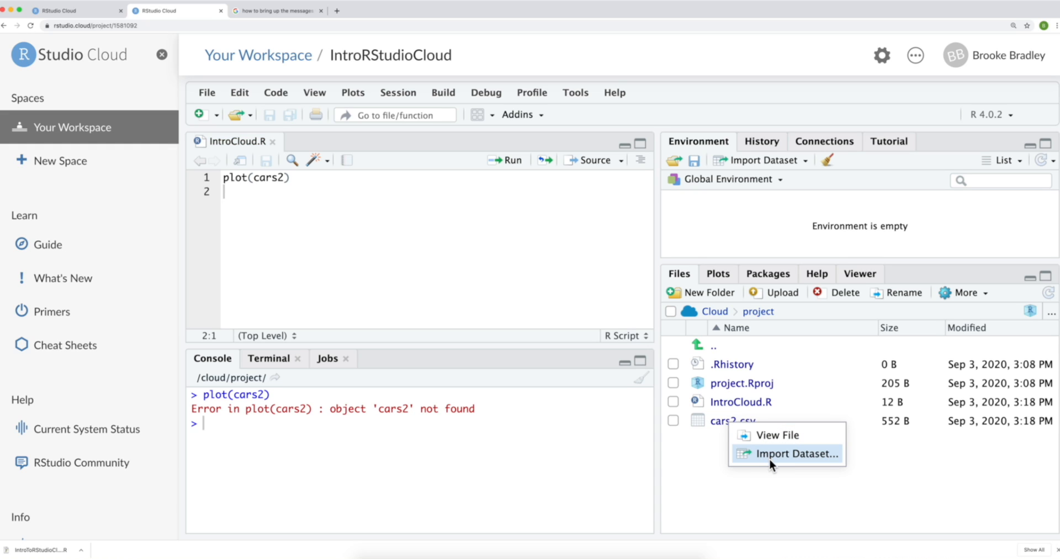
left_click(795, 452)
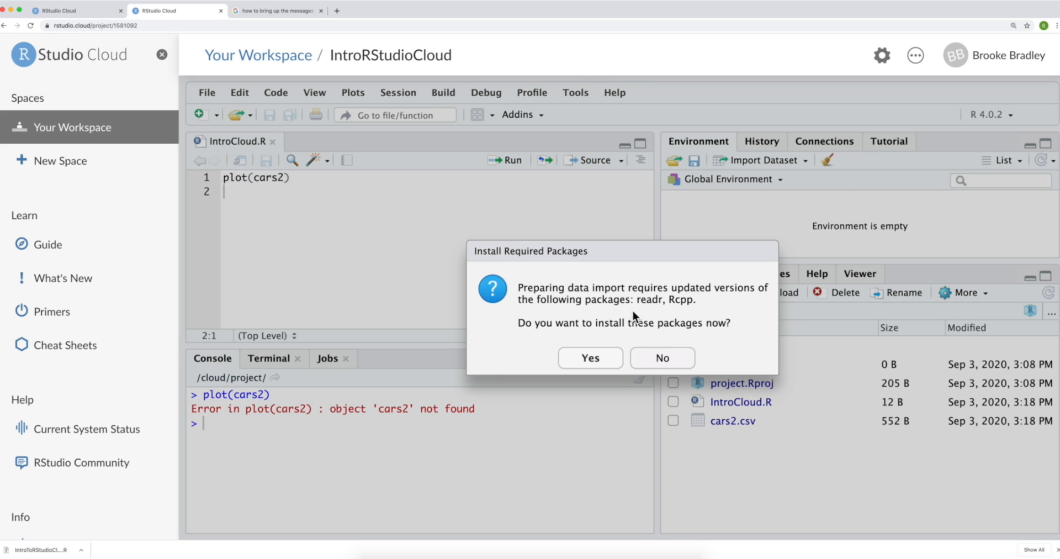
mouse_move(600, 335)
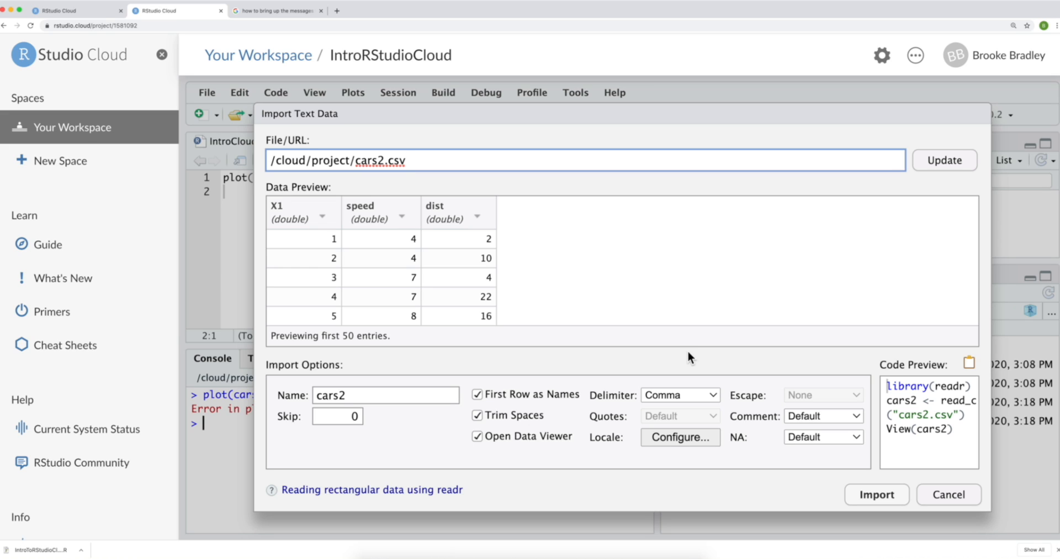
mouse_move(544, 235)
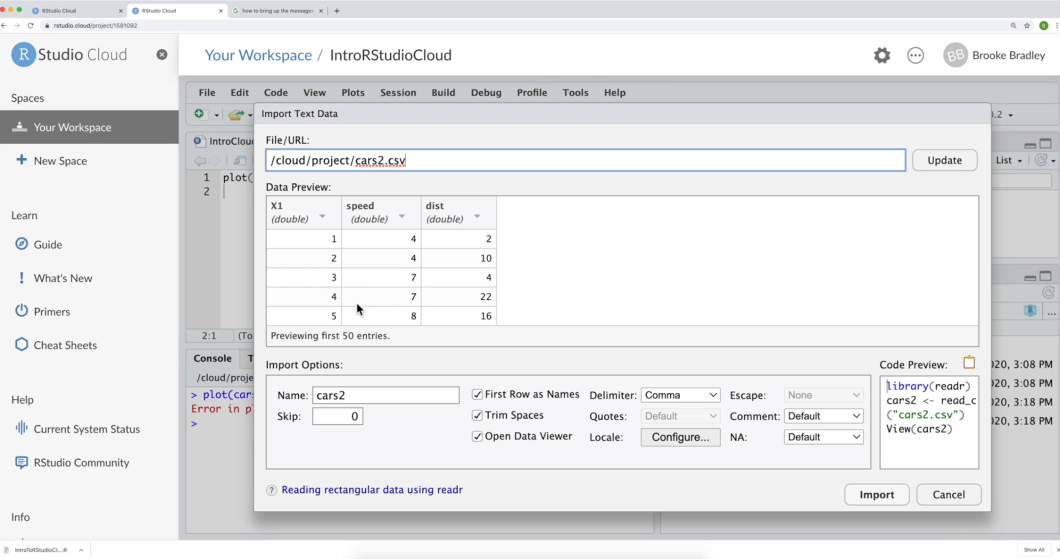
mouse_move(289, 223)
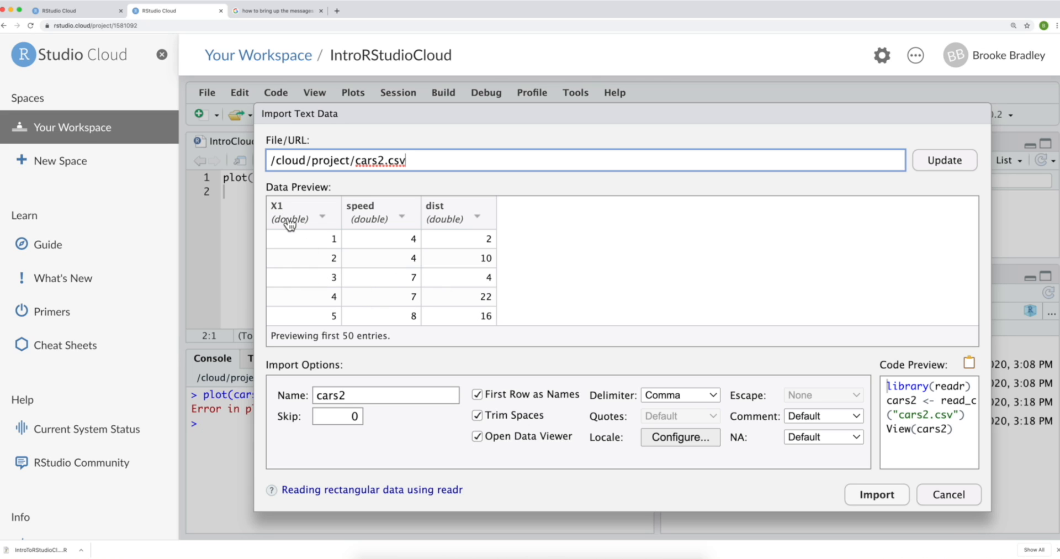
mouse_move(329, 227)
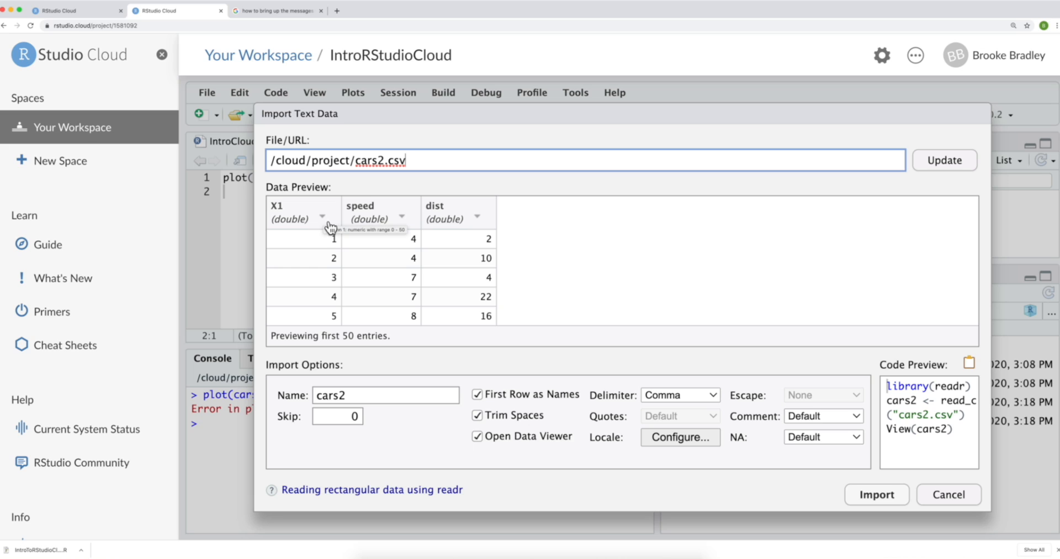
Import cars2 with the X1 column skipped, giving 50 observations of speed and dist.
left_click(322, 217)
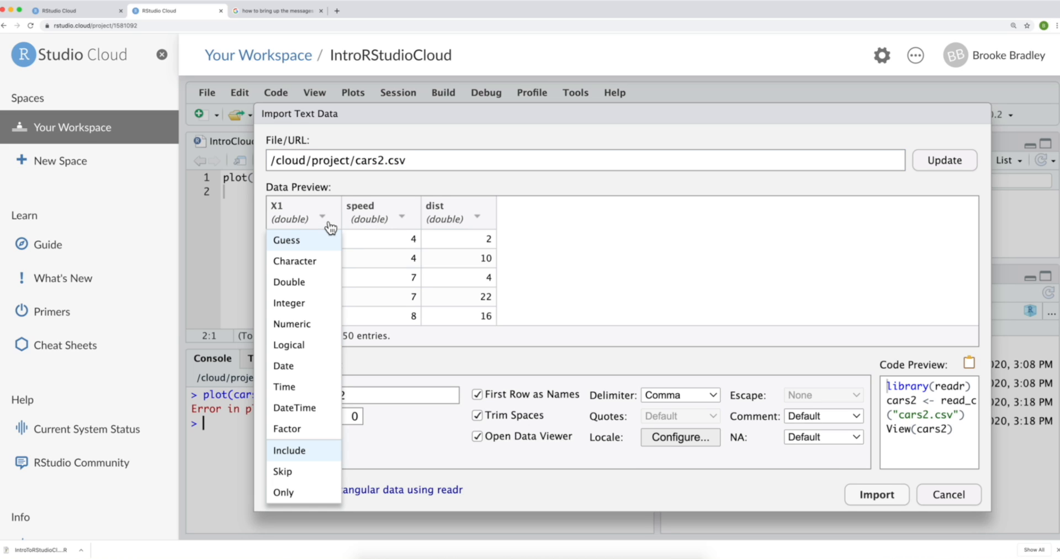
mouse_move(311, 422)
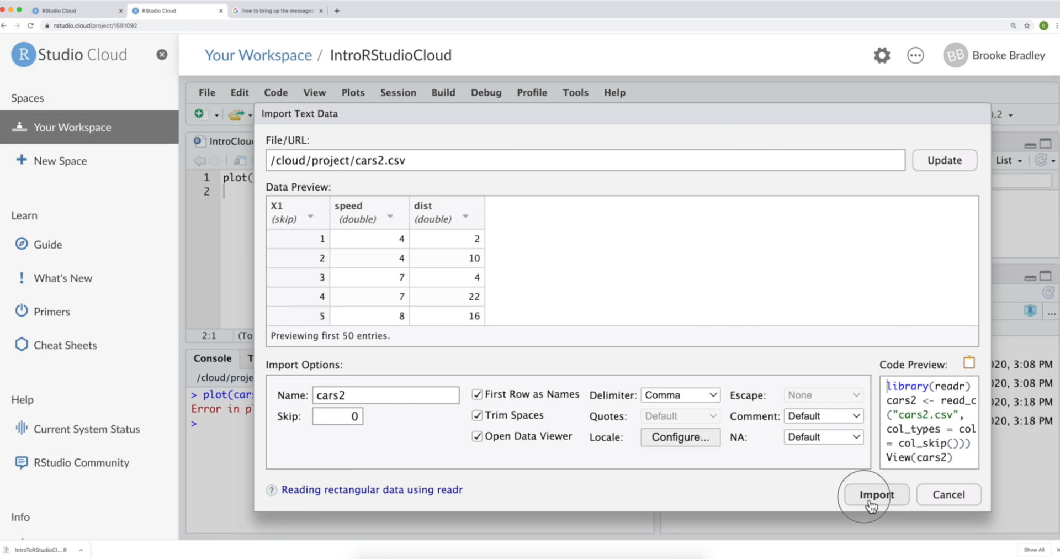
left_click(875, 494)
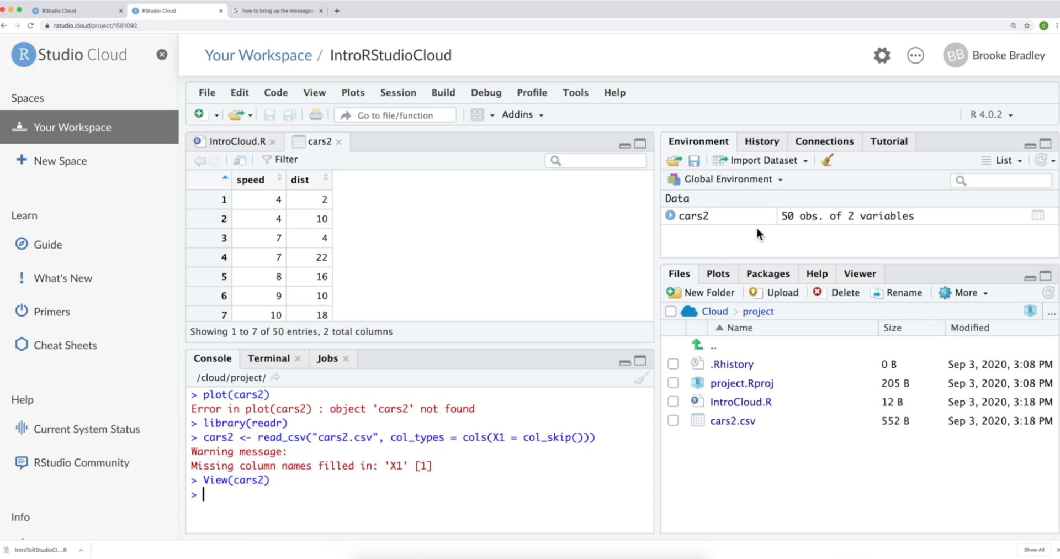
mouse_move(809, 230)
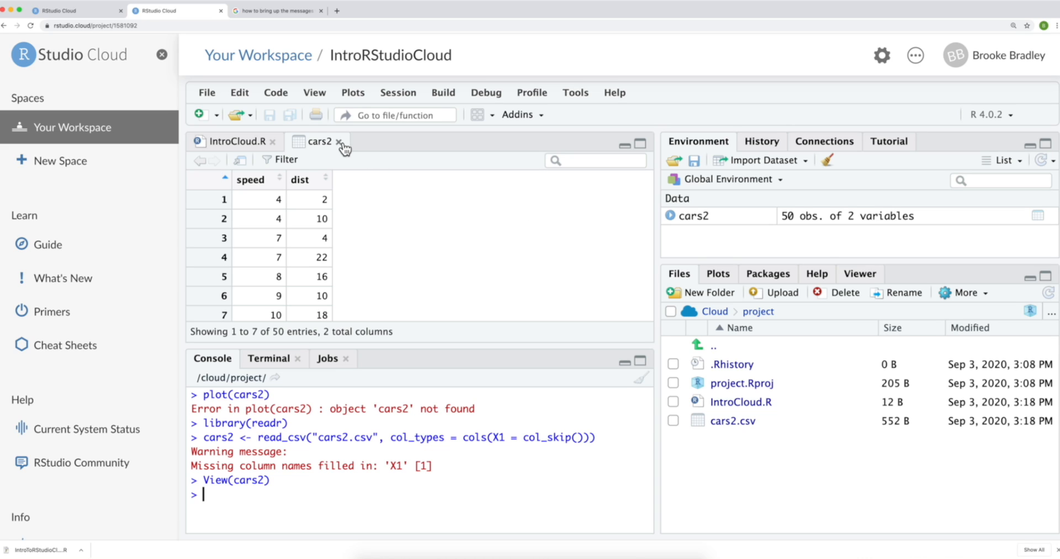
Close the cars2 viewer and run plot(cars2) to draw dist against speed.
left_click(339, 141)
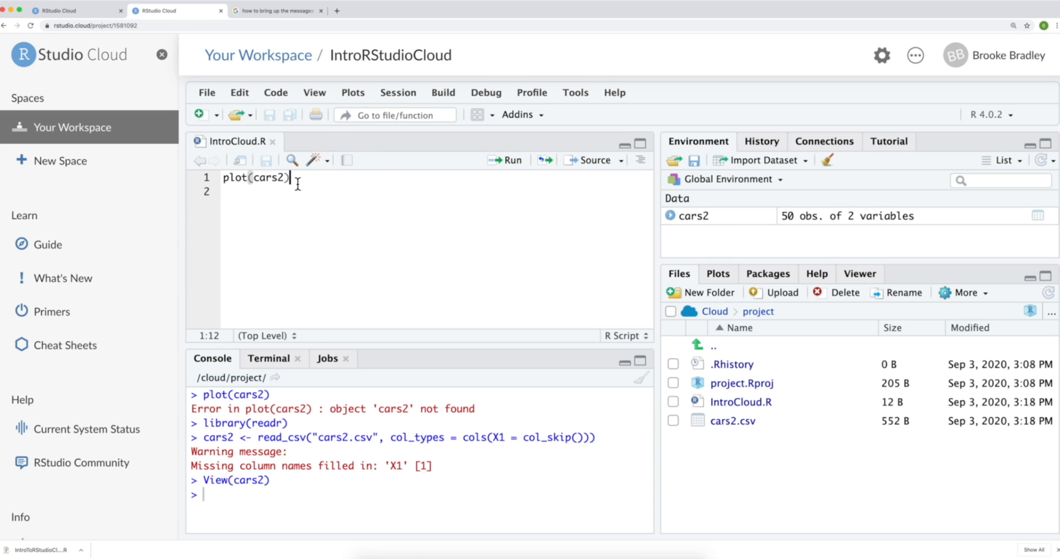
mouse_move(519, 172)
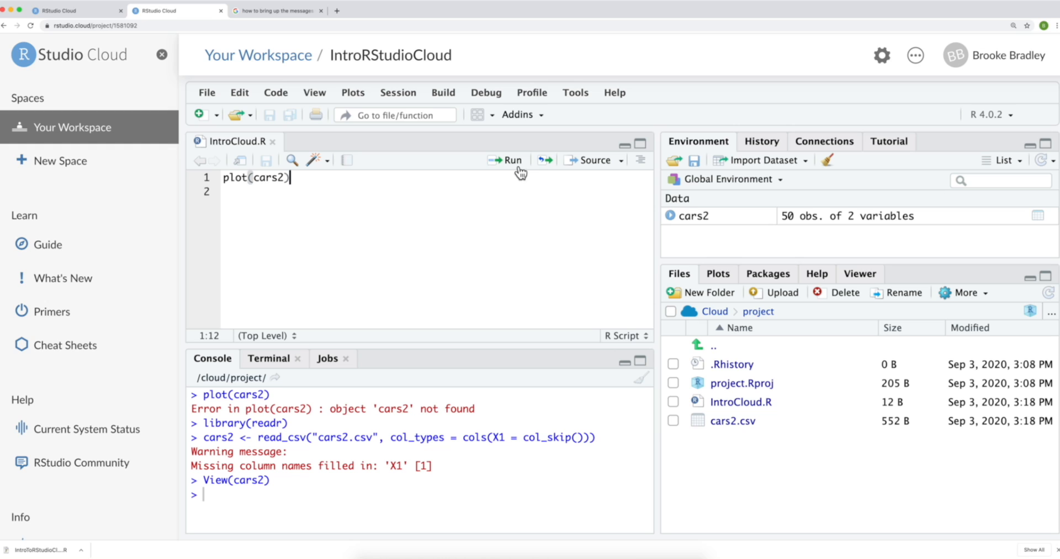
left_click(503, 161)
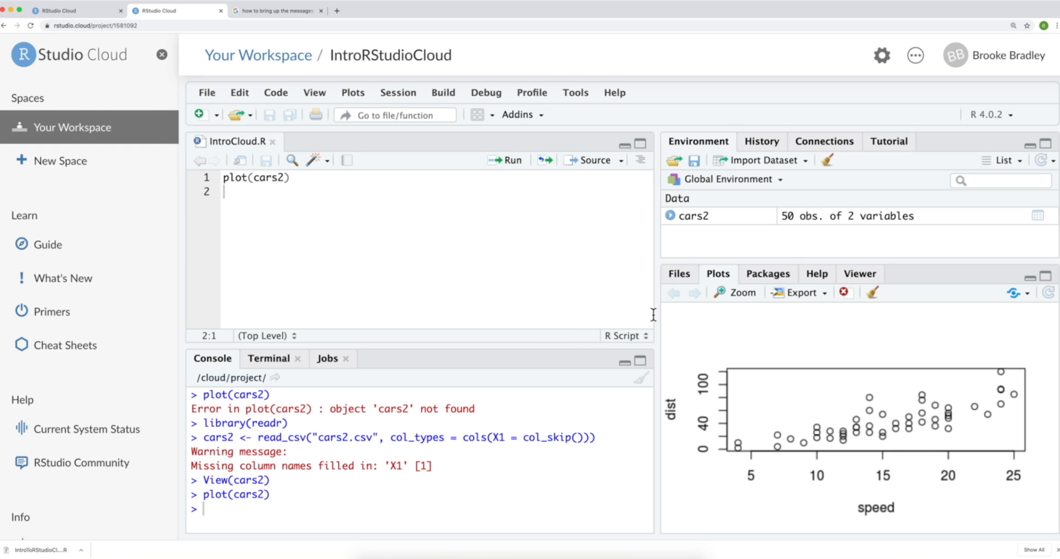
mouse_move(658, 318)
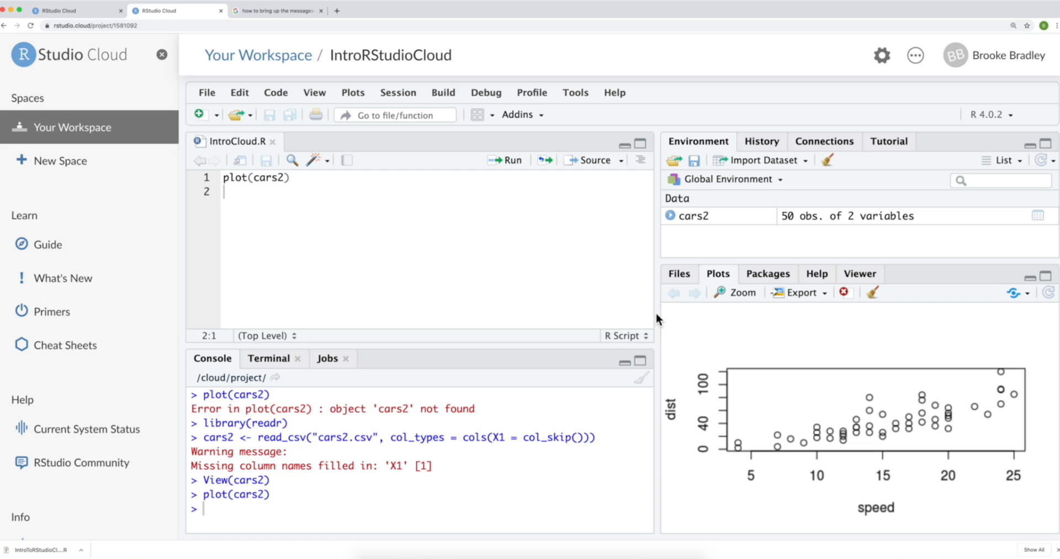
Return from the speed-versus-dist plot to the project's file list in the Files pane.
left_click(678, 272)
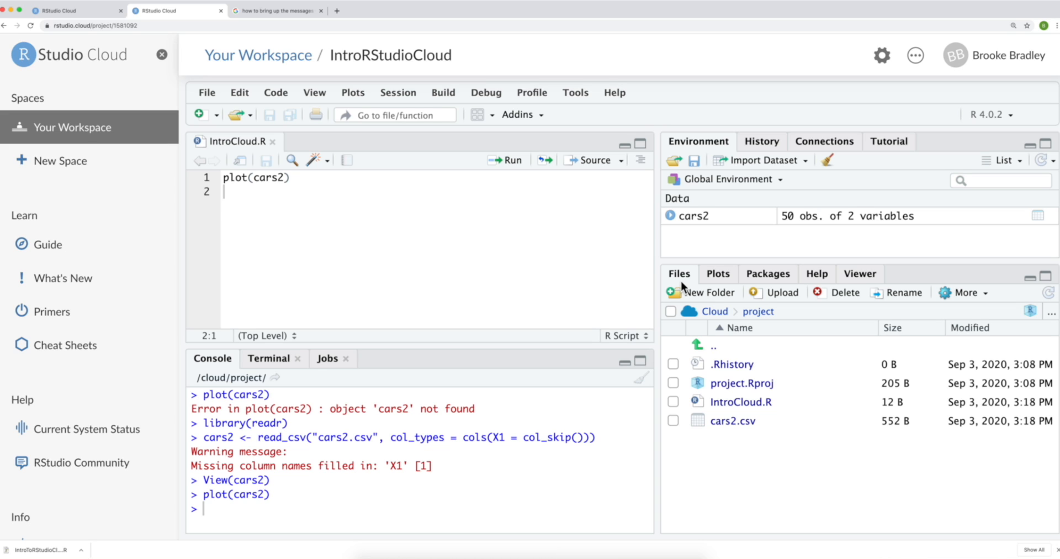
Upload IntroToRStudioCloud.R from the local Documents folder into the project.
left_click(778, 292)
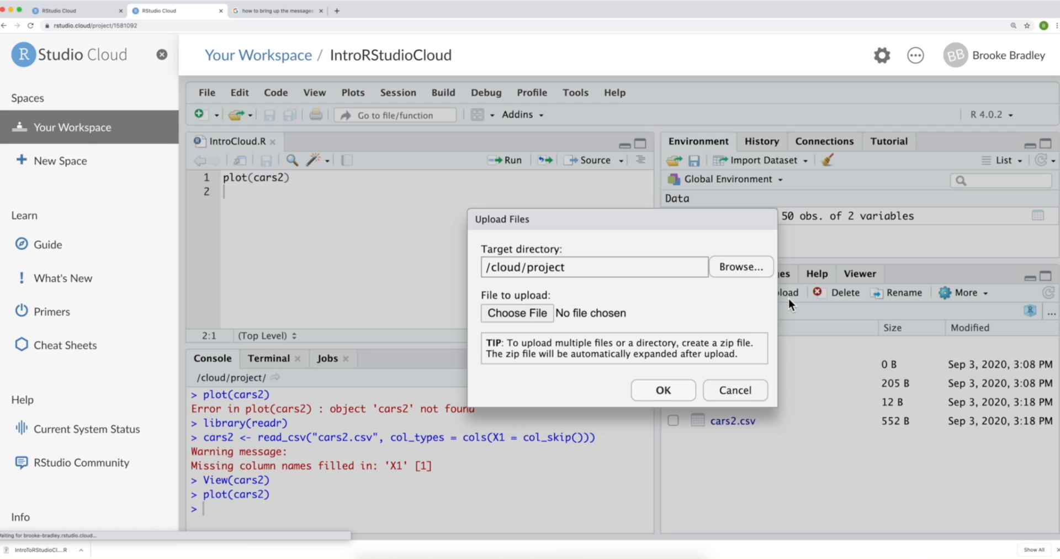
left_click(517, 312)
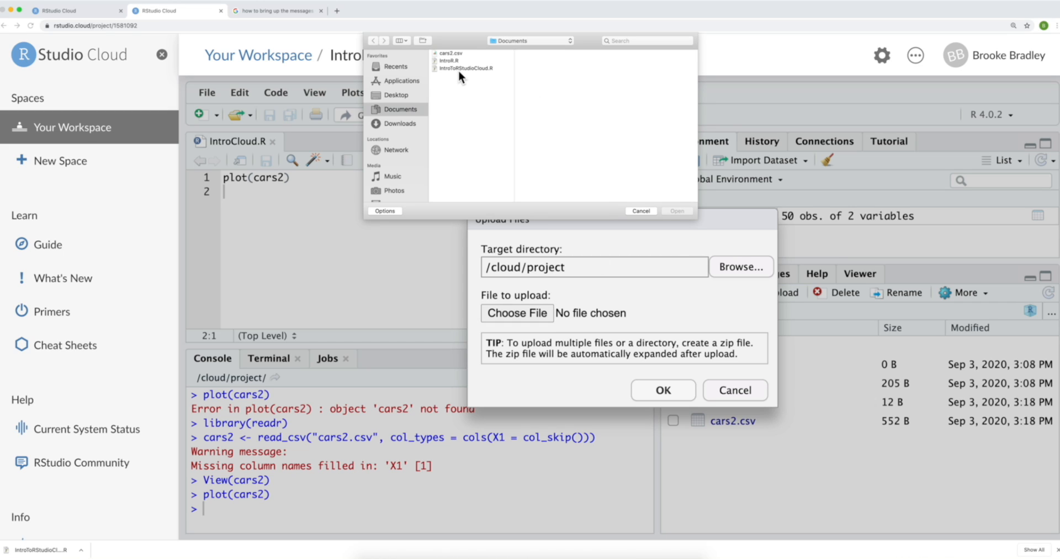
left_click(465, 67)
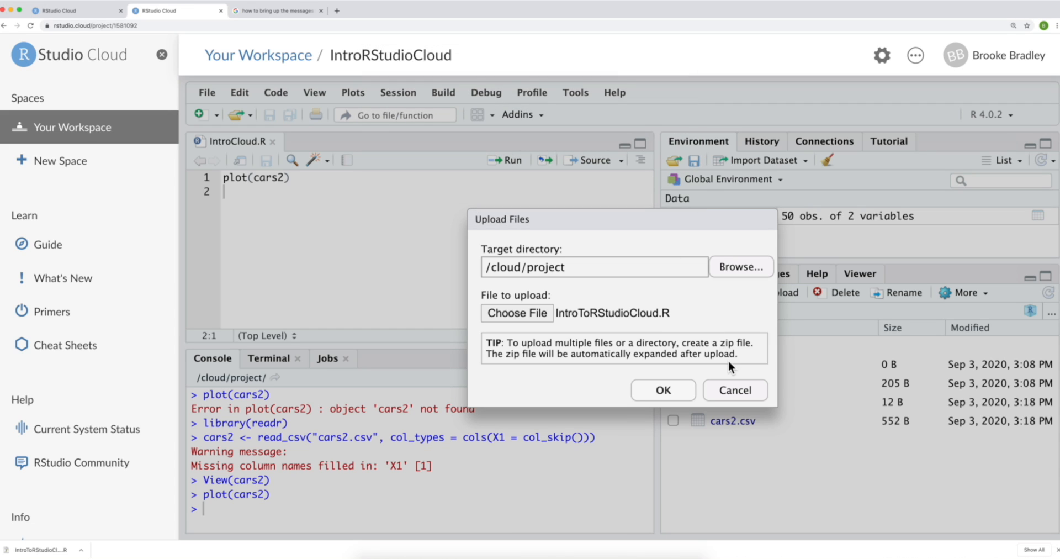
left_click(734, 390)
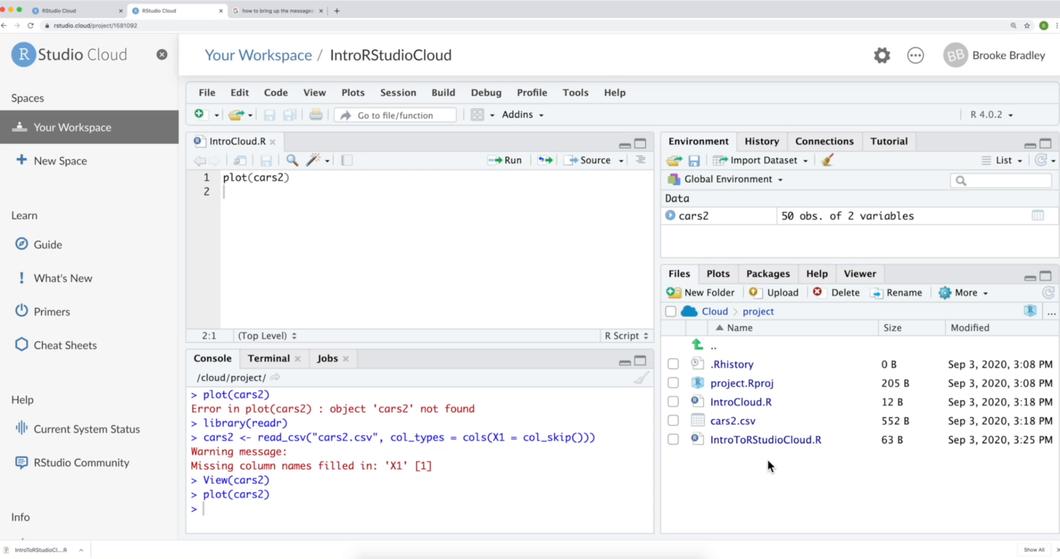
mouse_move(733, 456)
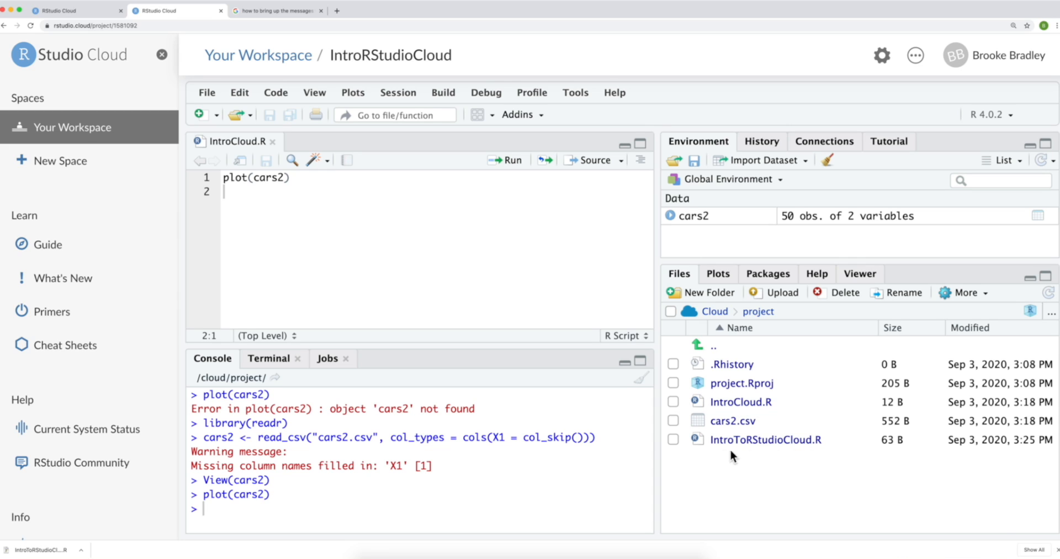
mouse_move(769, 456)
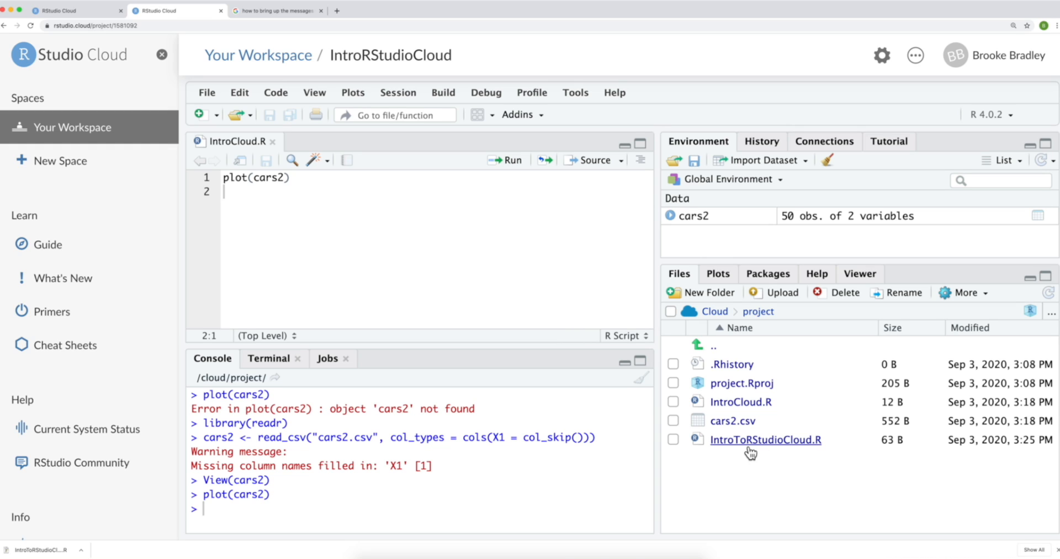
left_click(764, 439)
type("plot(cars2)")
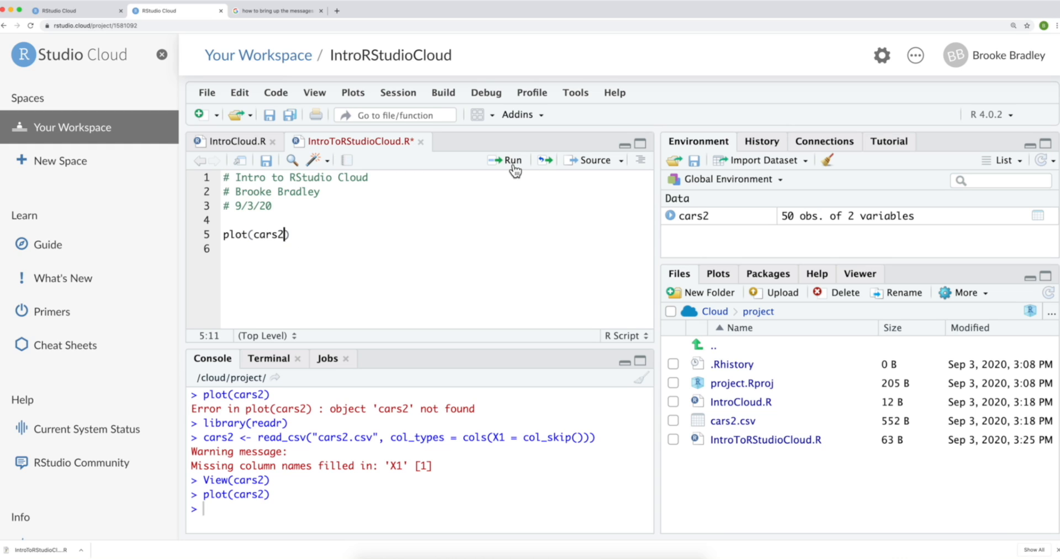
left_click(505, 160)
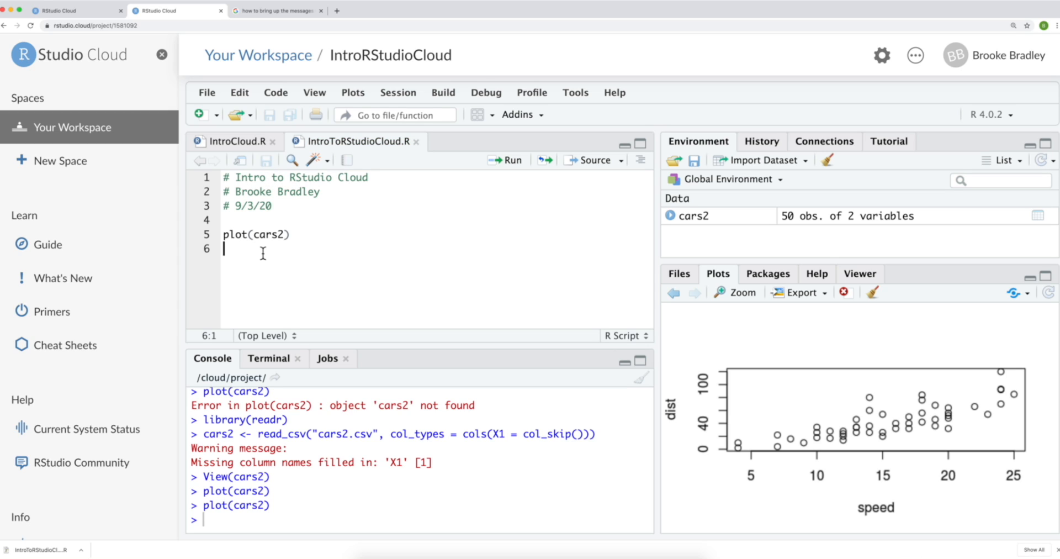
mouse_move(300, 255)
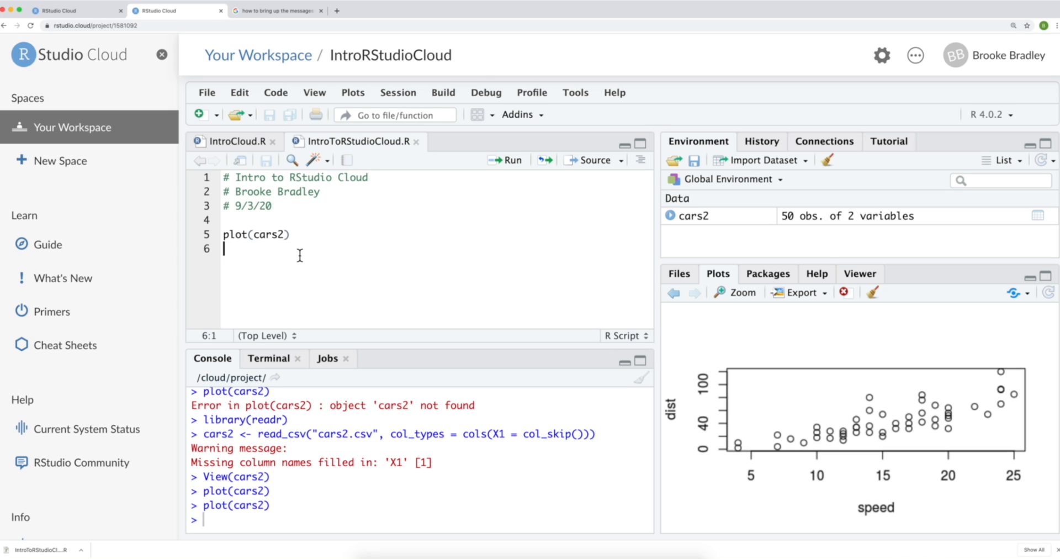
mouse_move(408, 162)
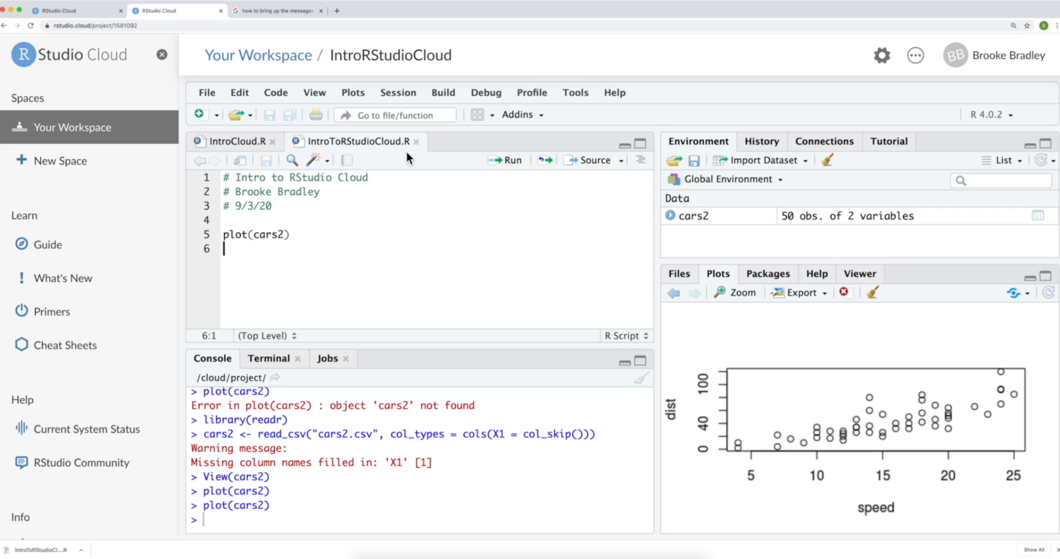
mouse_move(405, 155)
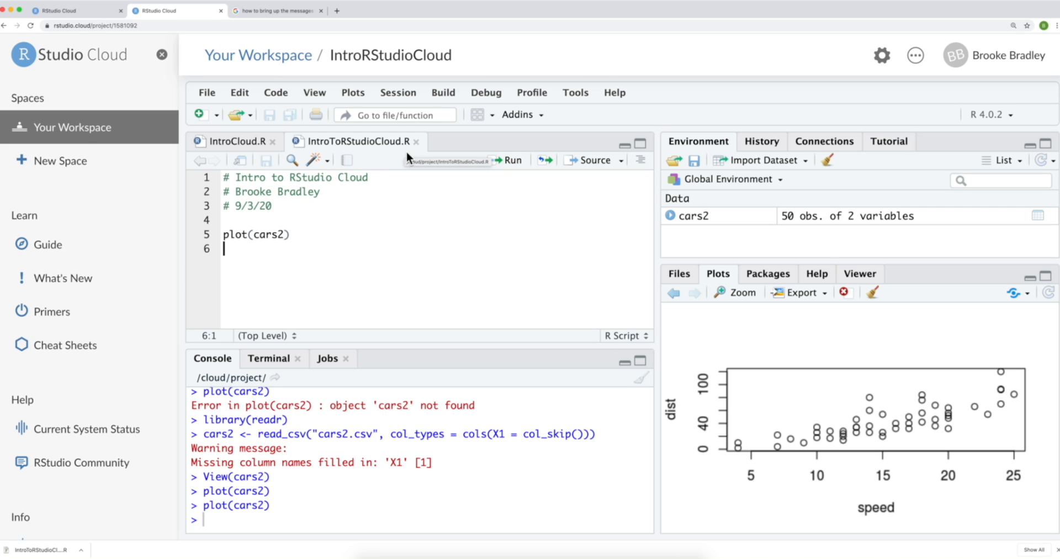
mouse_move(398, 162)
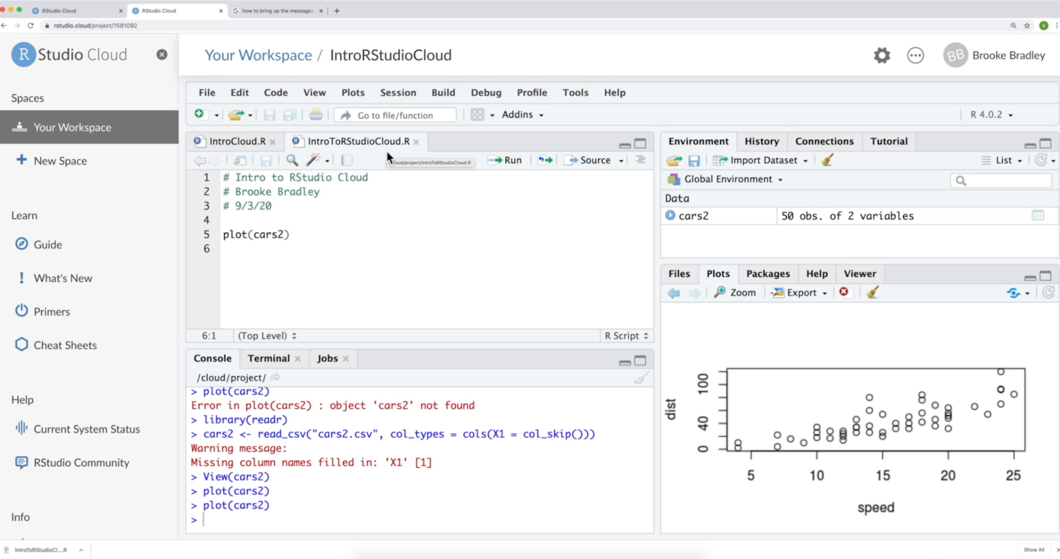
left_click(225, 248)
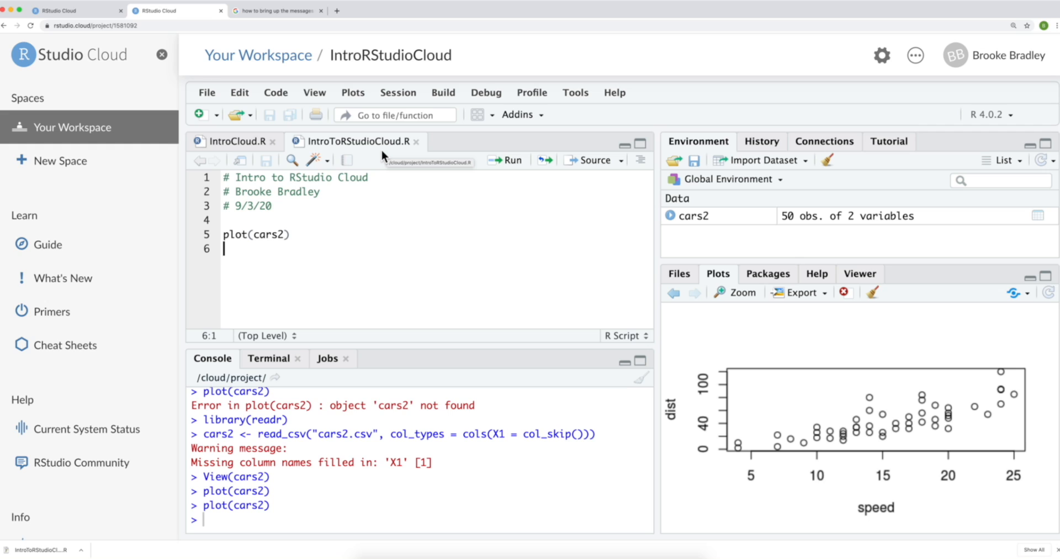
mouse_move(690, 344)
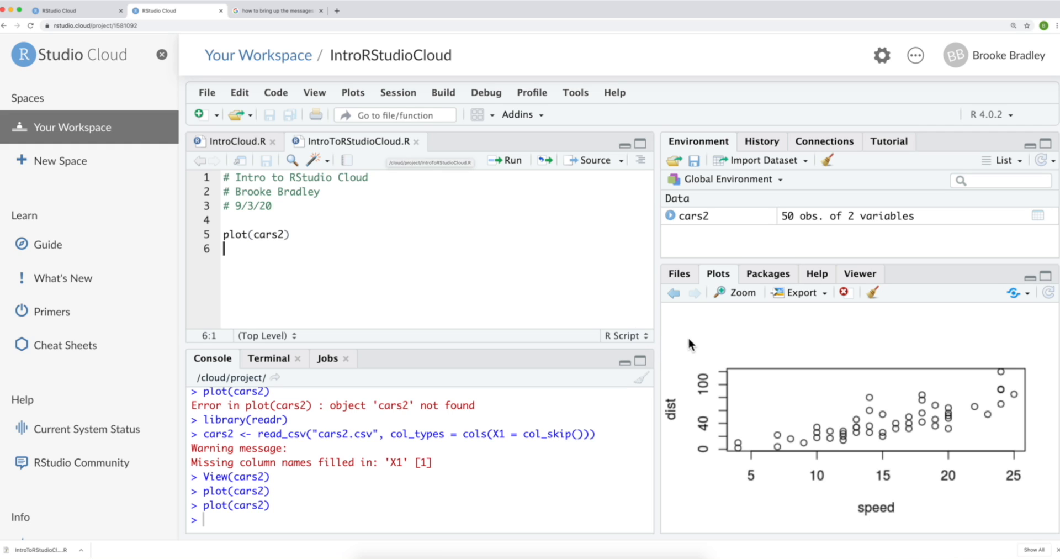
Export IntroToRStudioCloud.R from the project files and download it to the local computer.
left_click(678, 273)
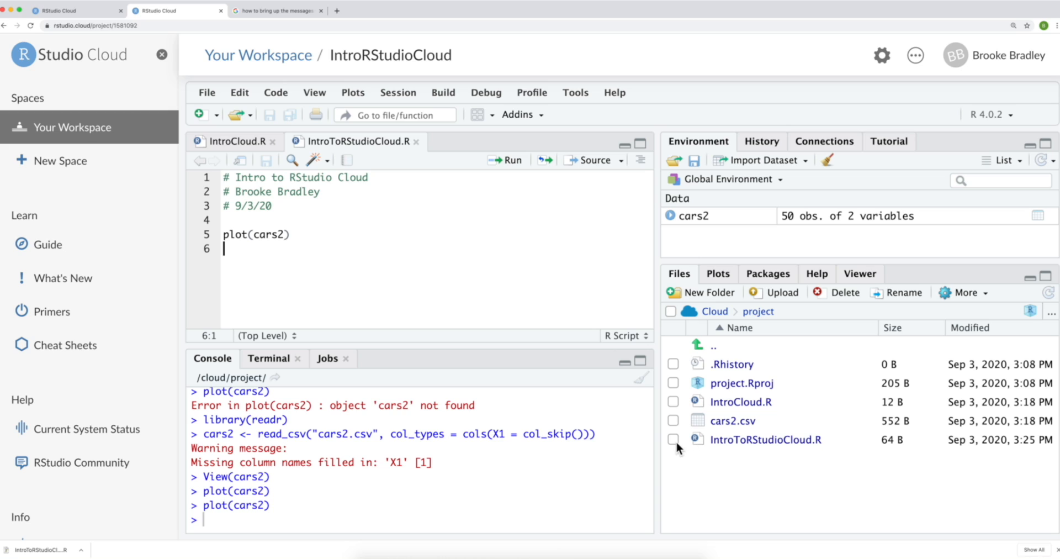
left_click(673, 440)
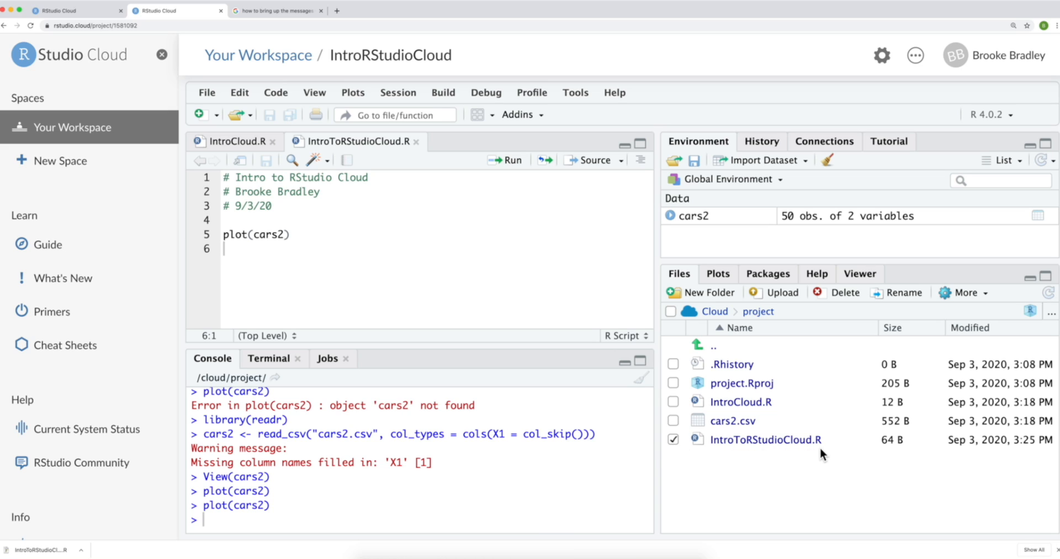
mouse_move(992, 308)
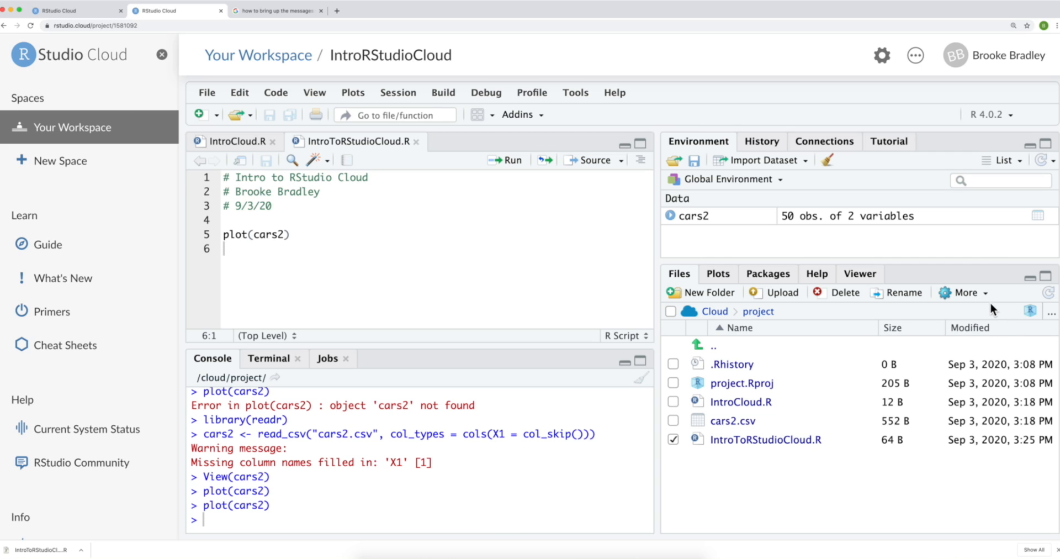
mouse_move(978, 306)
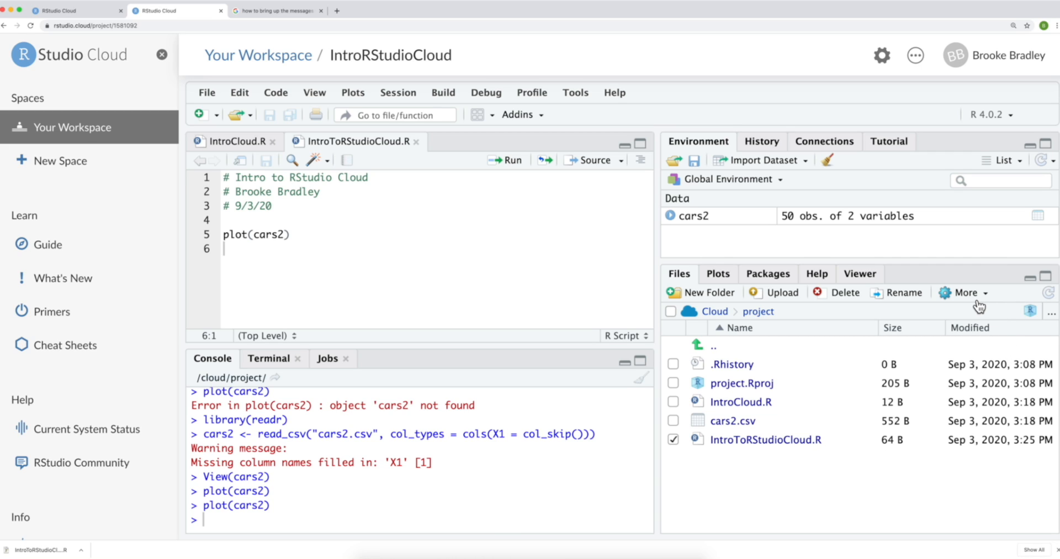
left_click(965, 293)
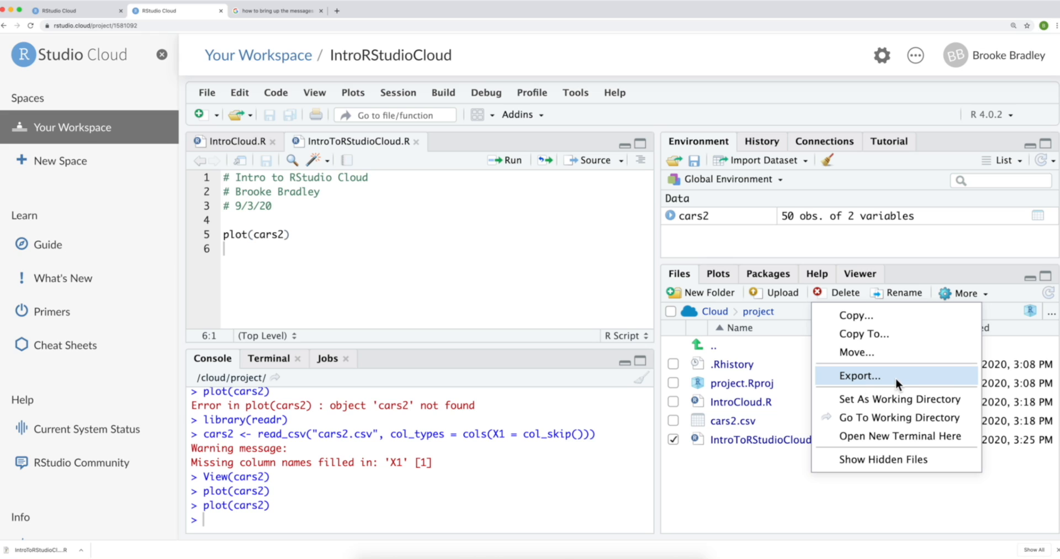
left_click(858, 375)
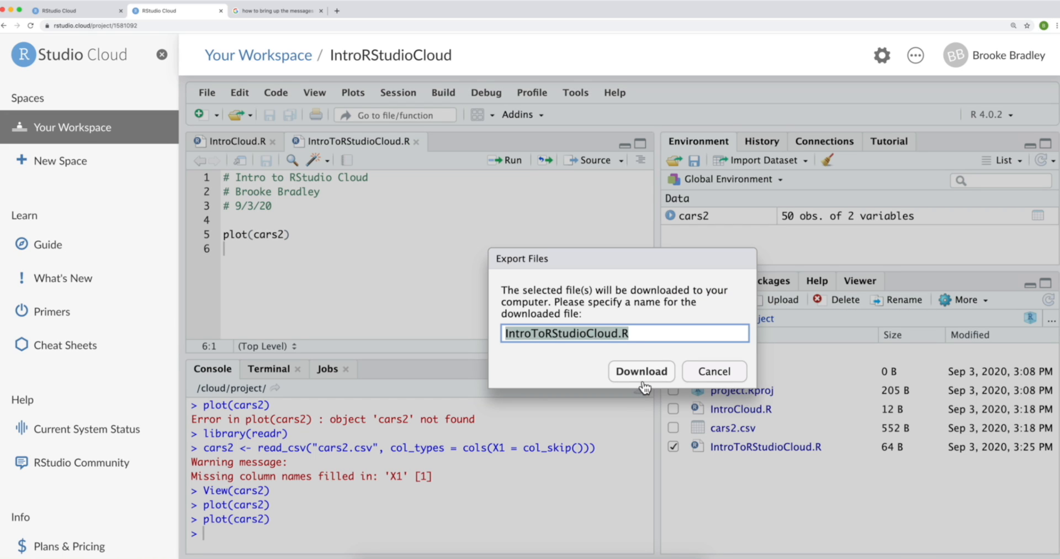
left_click(641, 371)
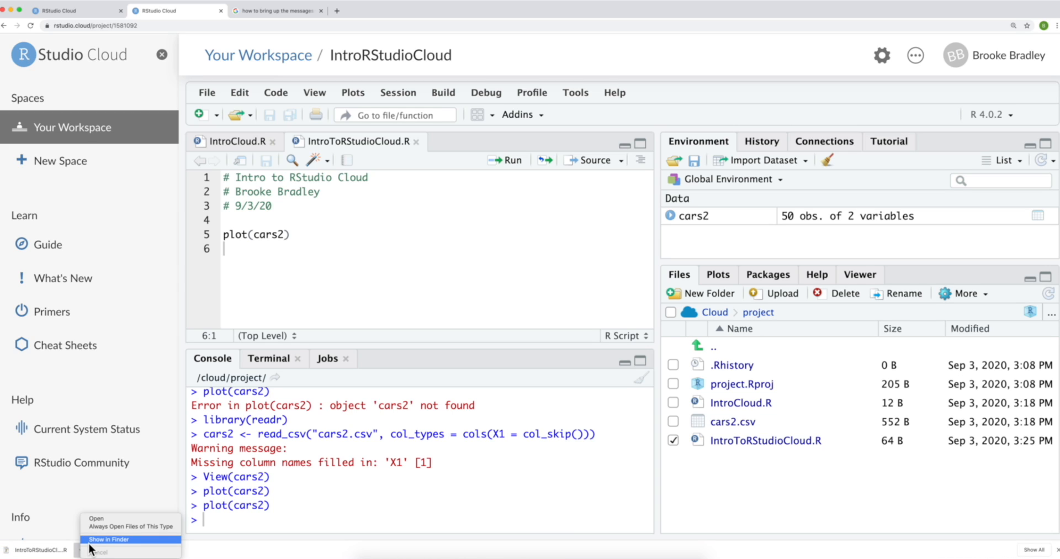
Move the downloaded IntroToRStudioCloud.R from Downloads into Documents, replacing the older copy.
left_click(108, 539)
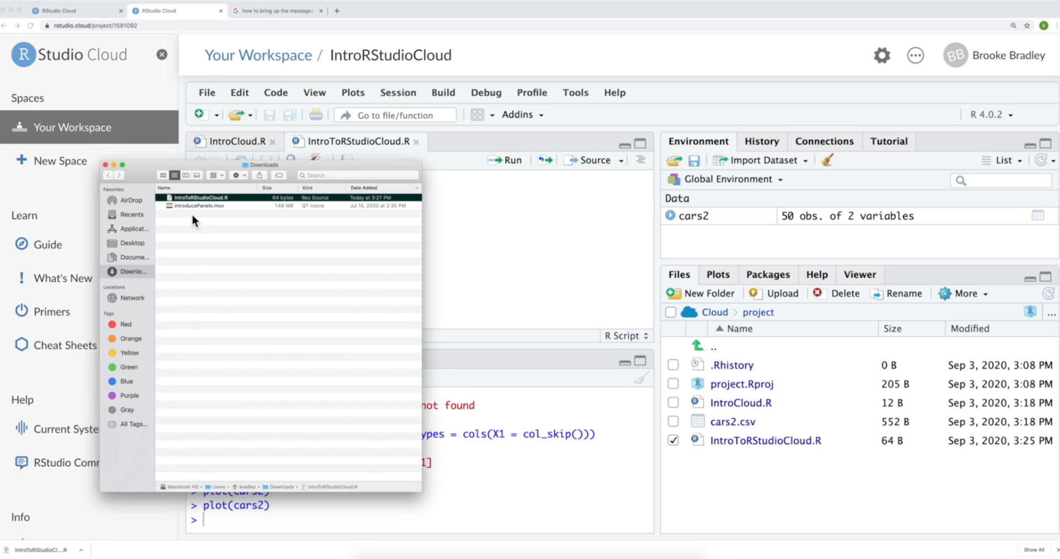
mouse_move(169, 253)
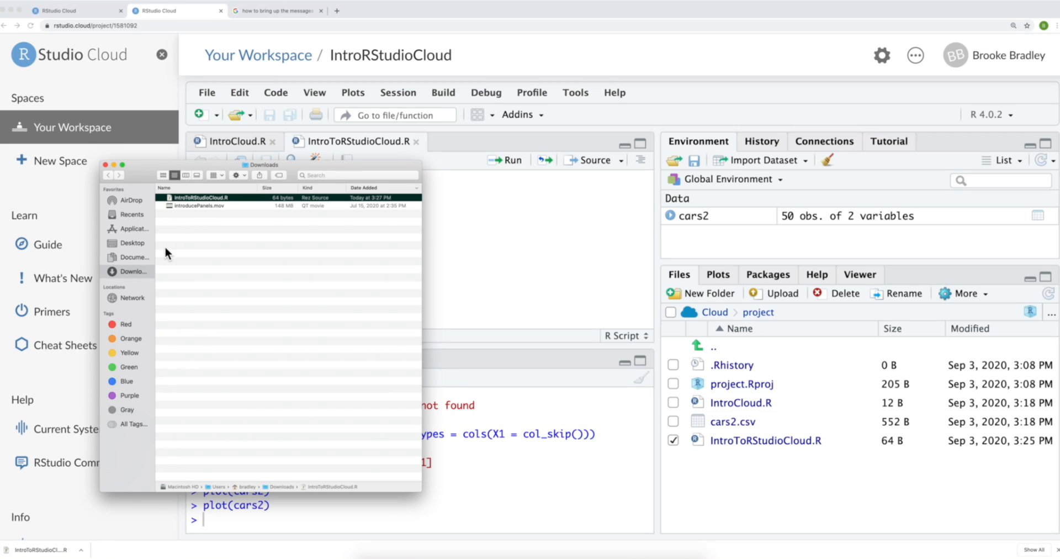
mouse_move(127, 276)
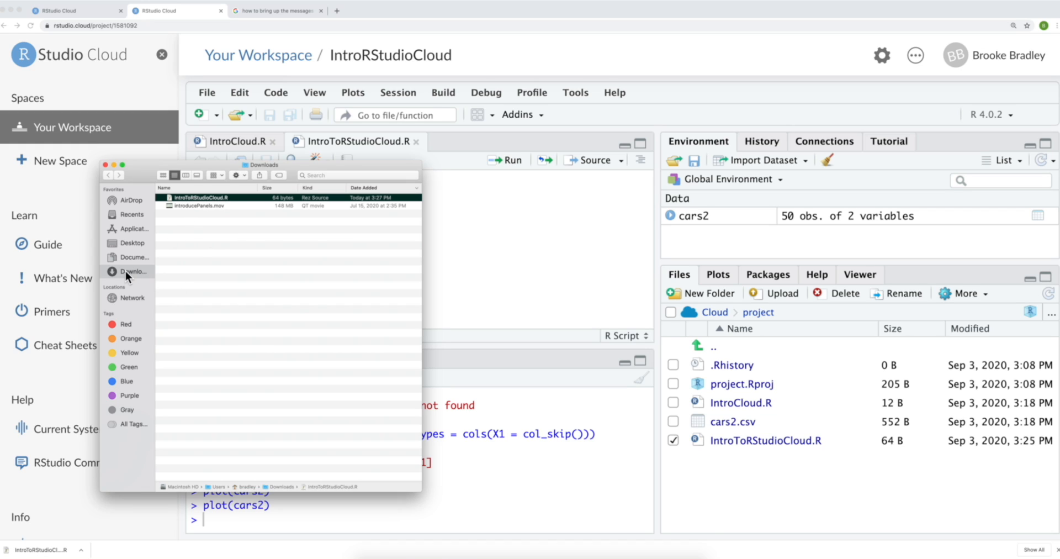
left_click(130, 271)
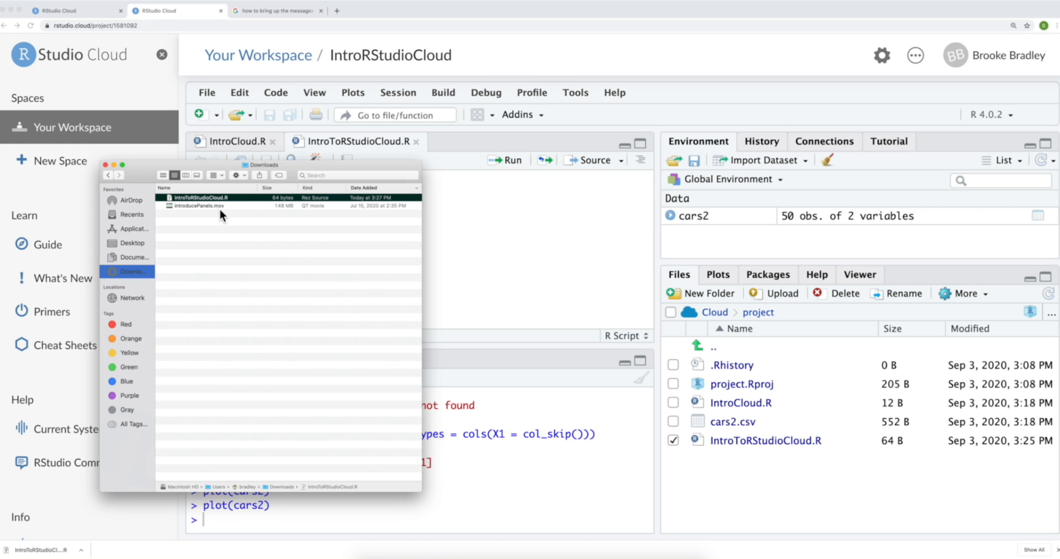
mouse_move(221, 211)
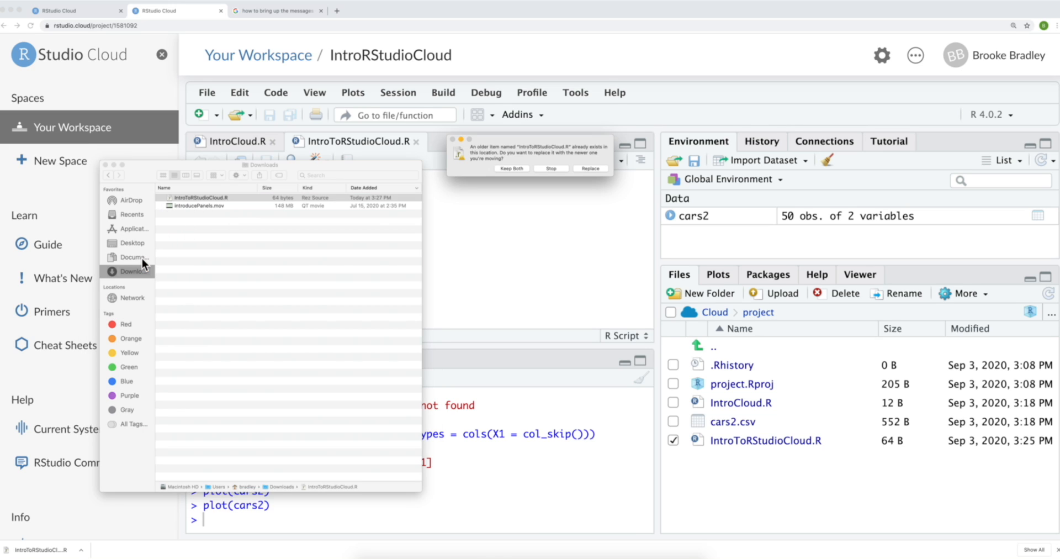
mouse_move(500, 161)
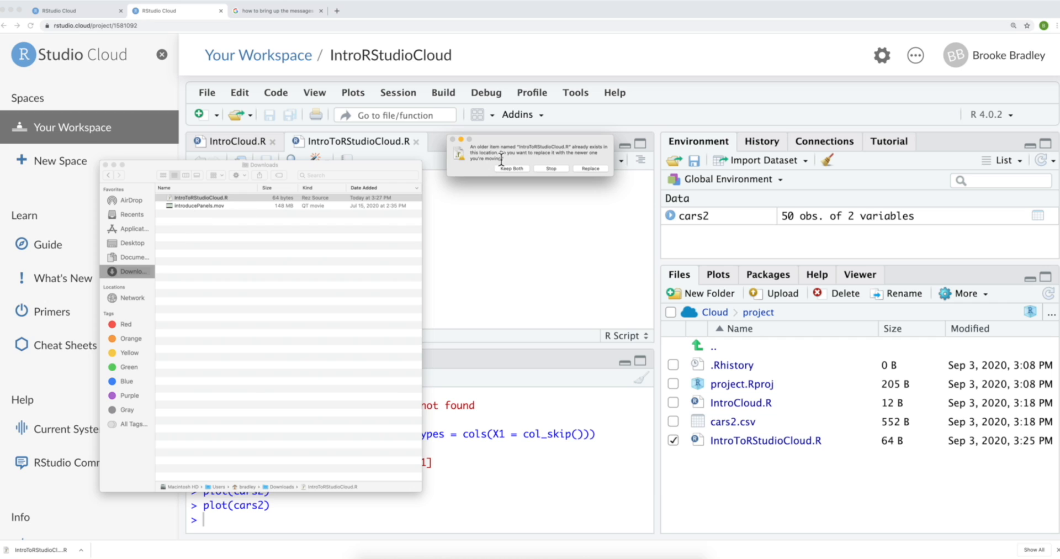
mouse_move(534, 180)
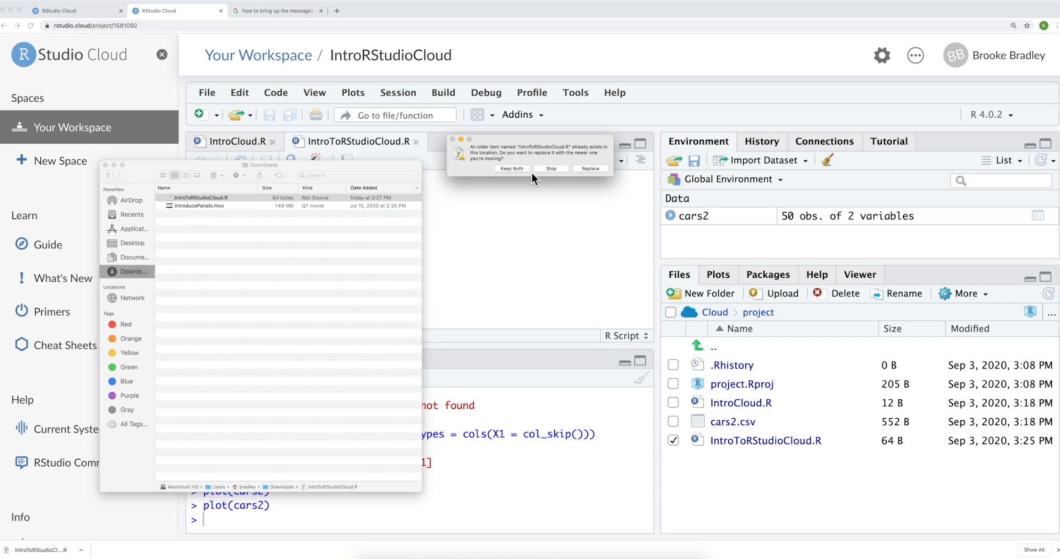
left_click(589, 168)
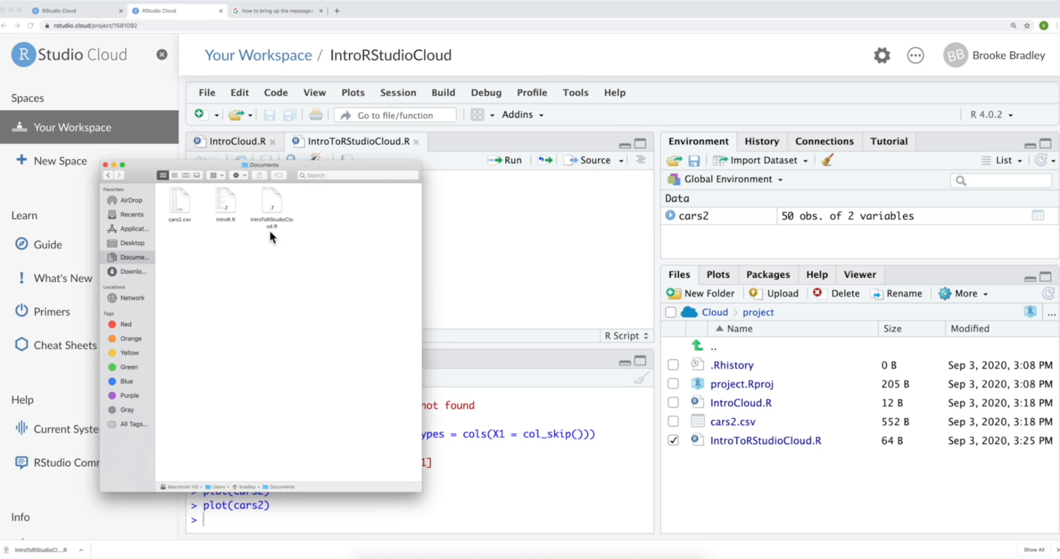
mouse_move(300, 220)
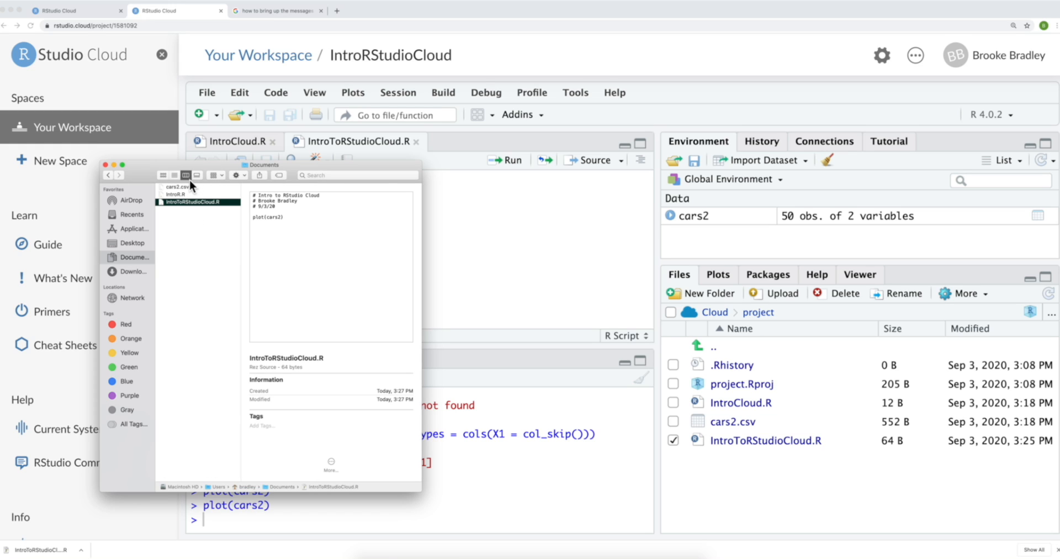
mouse_move(308, 233)
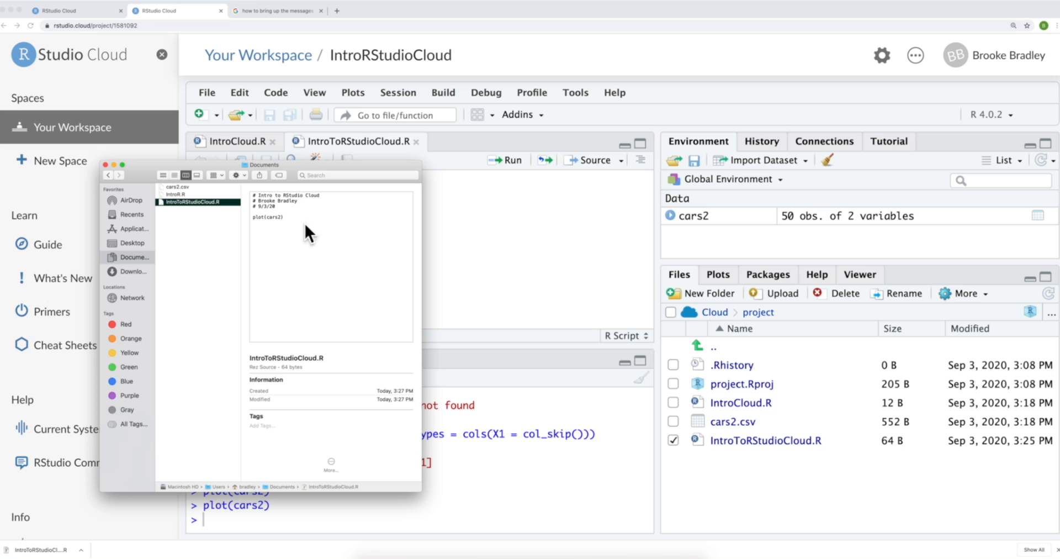
mouse_move(264, 227)
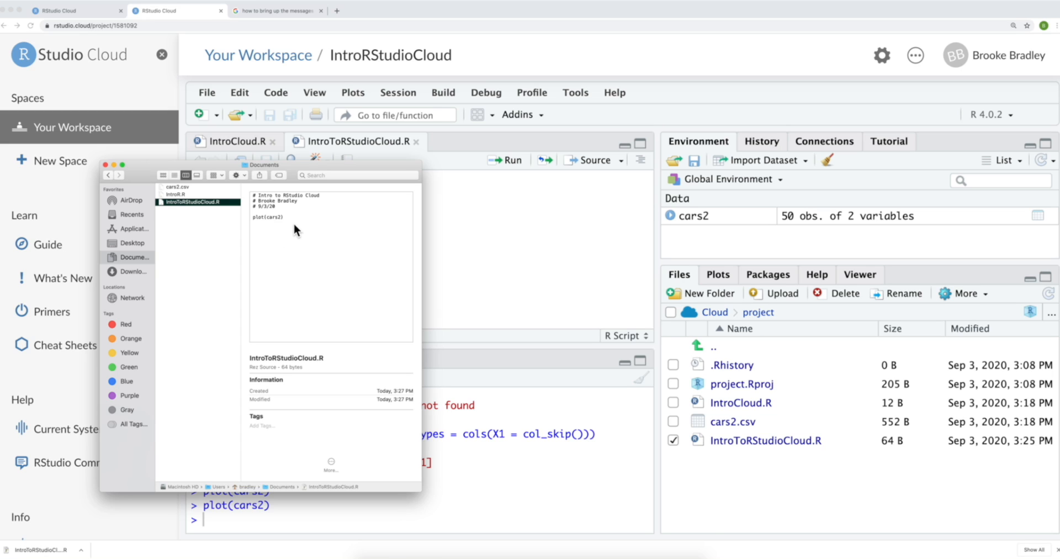
mouse_move(188, 211)
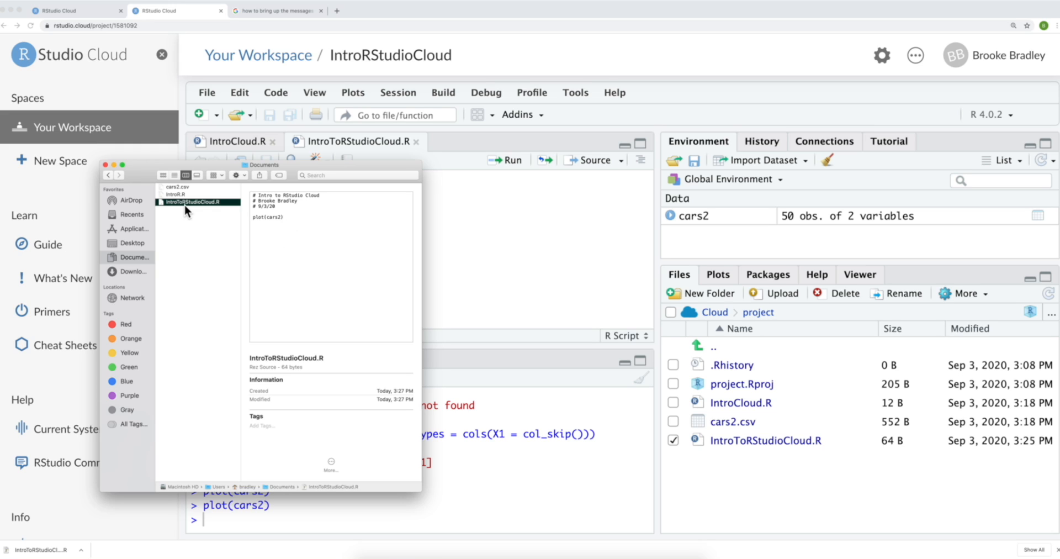
mouse_move(122, 182)
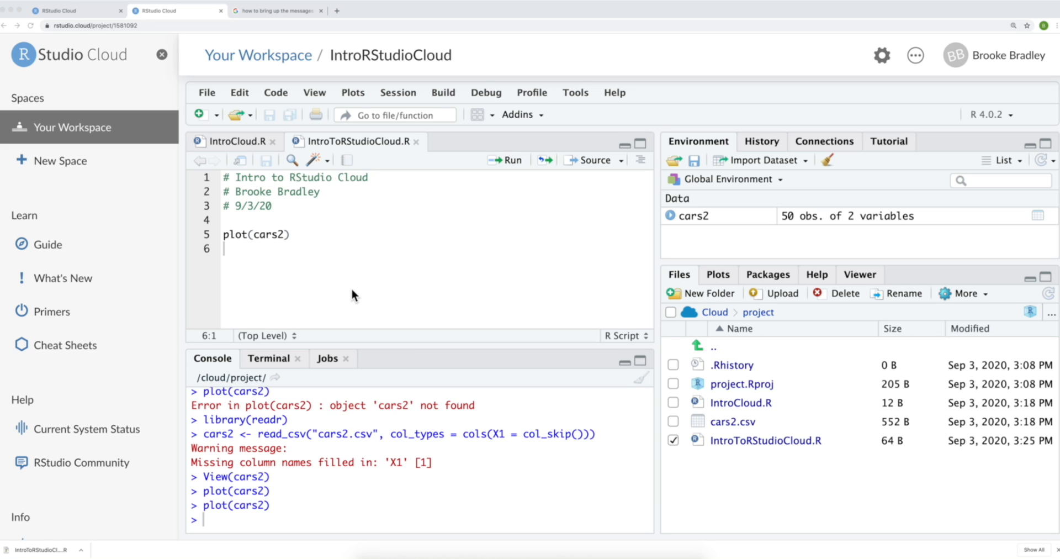
mouse_move(363, 293)
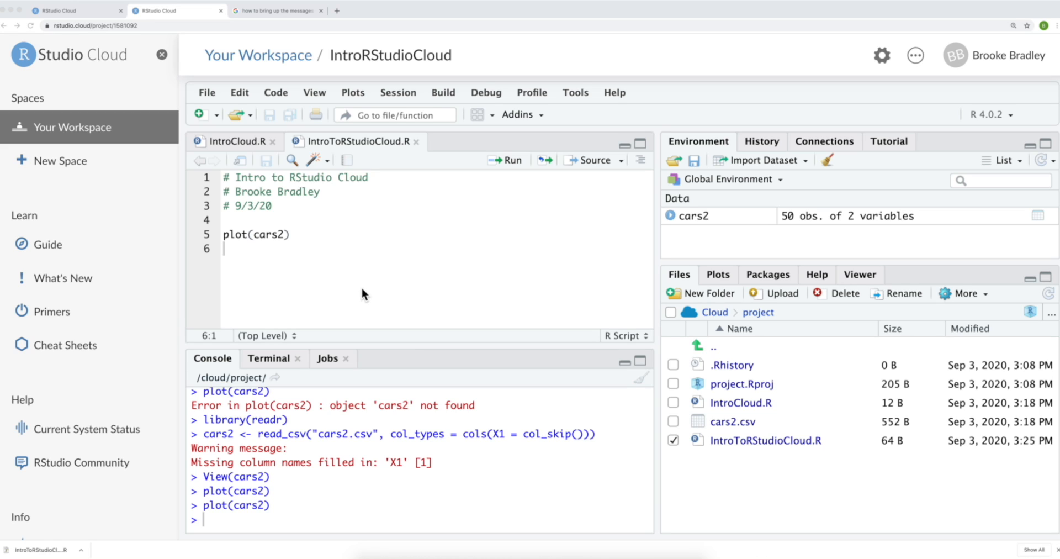